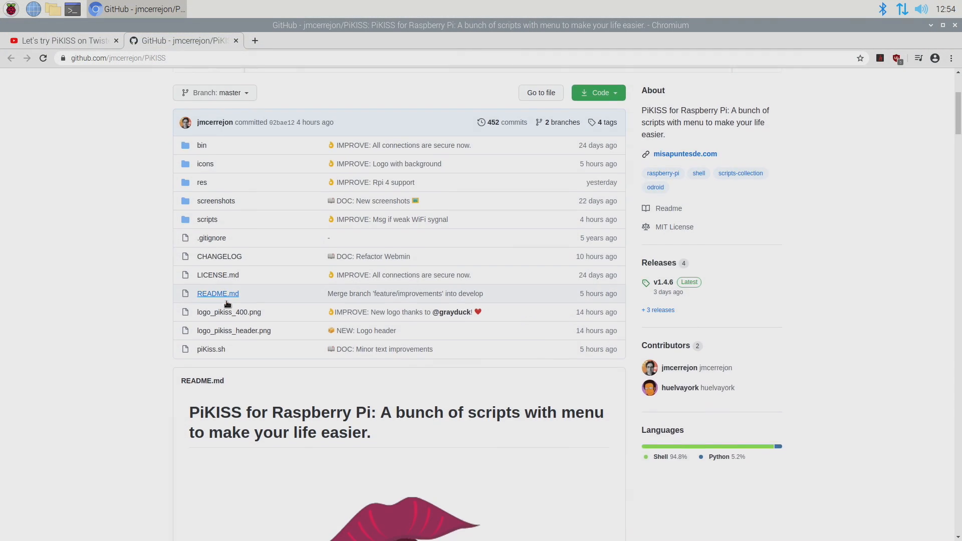
Scroll the PiKISS repository page down to the README screenshots of games, emulators and server menus
scroll(down, 3)
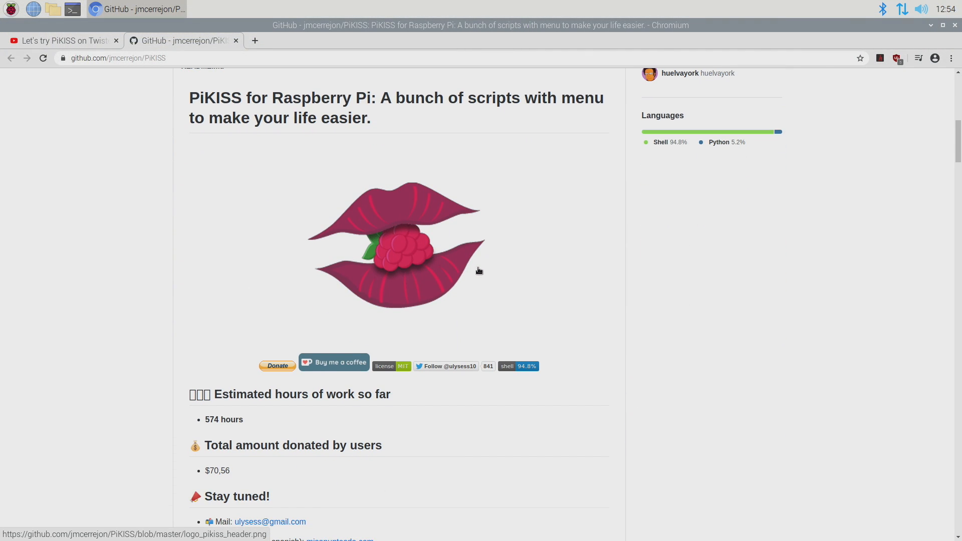
mouse_move(242, 210)
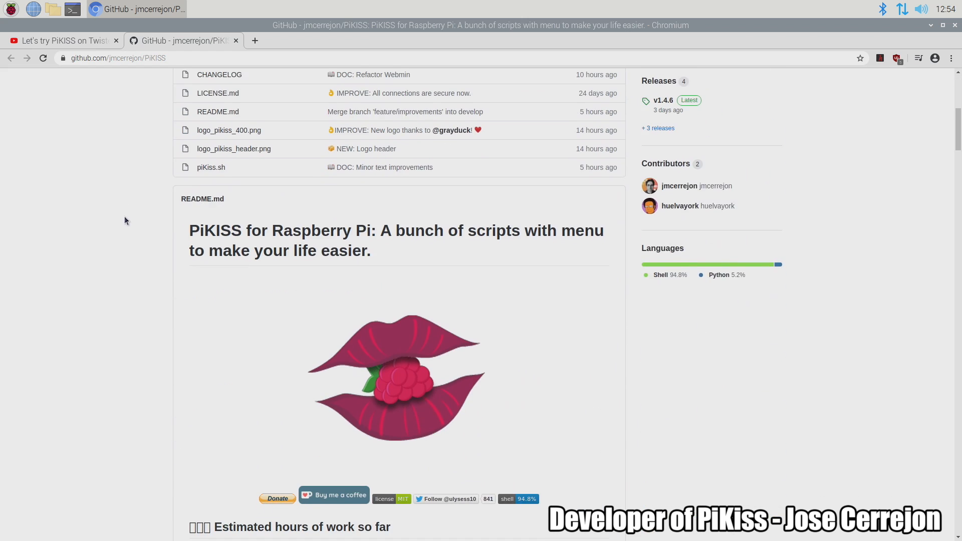
scroll(down, 3)
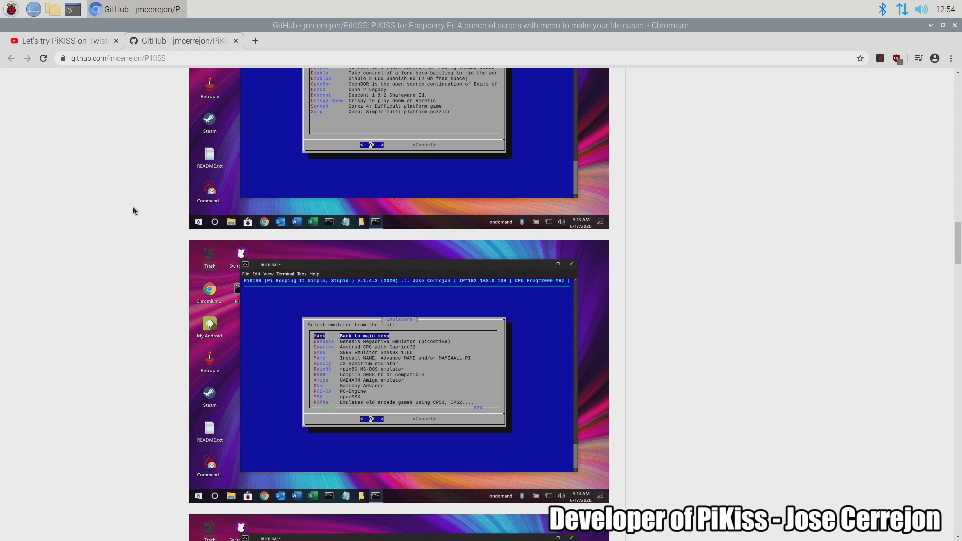
scroll(down, 3)
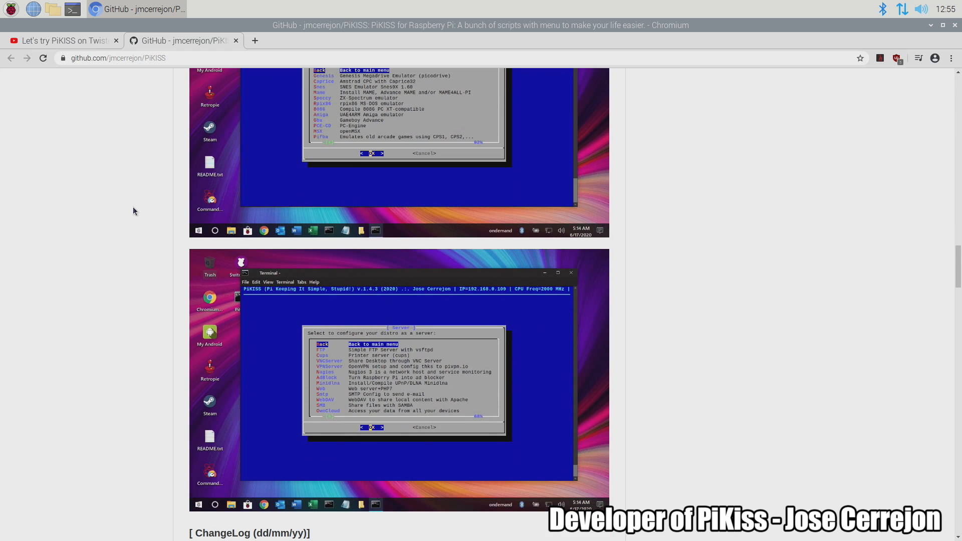
mouse_move(344, 282)
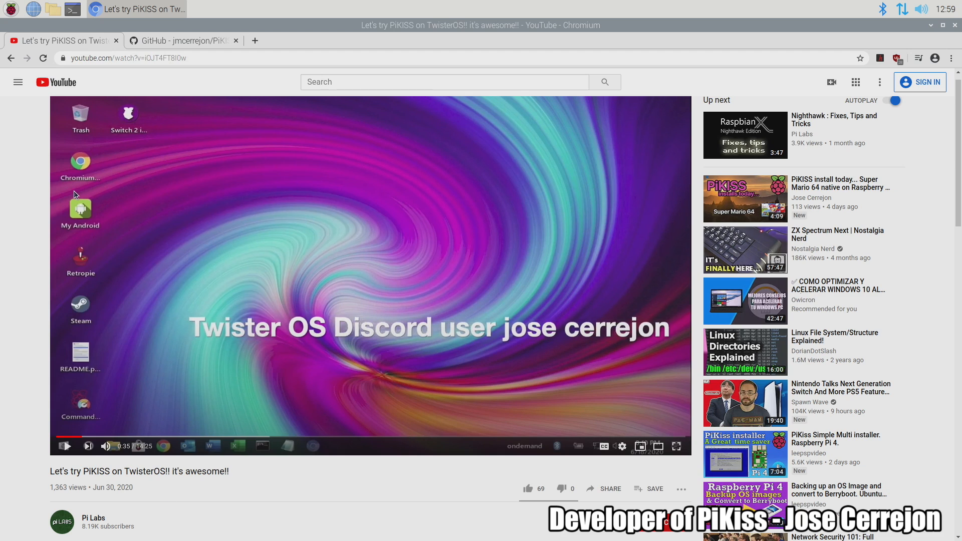
mouse_move(96, 526)
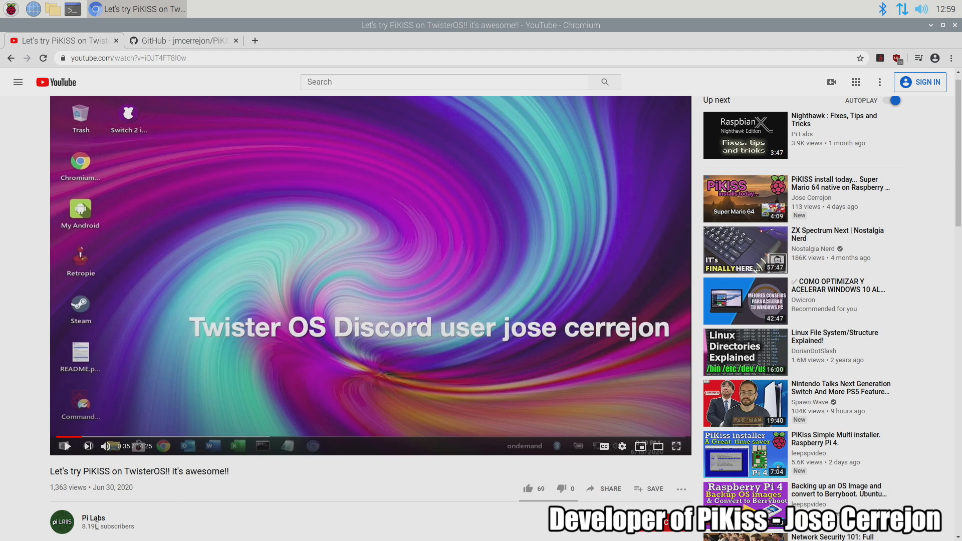
mouse_move(134, 436)
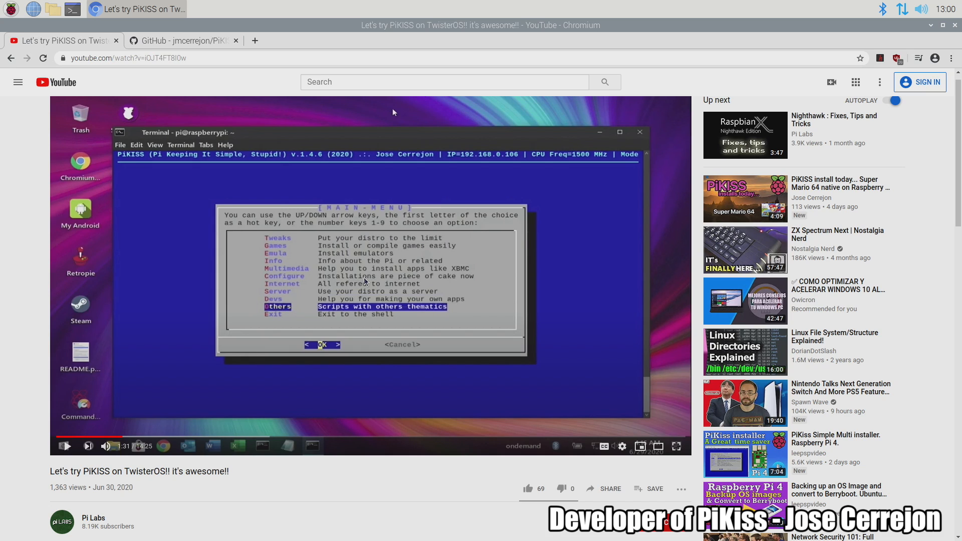
Return to the GitHub README, reach the Installation section and select its curl install command
click(181, 40)
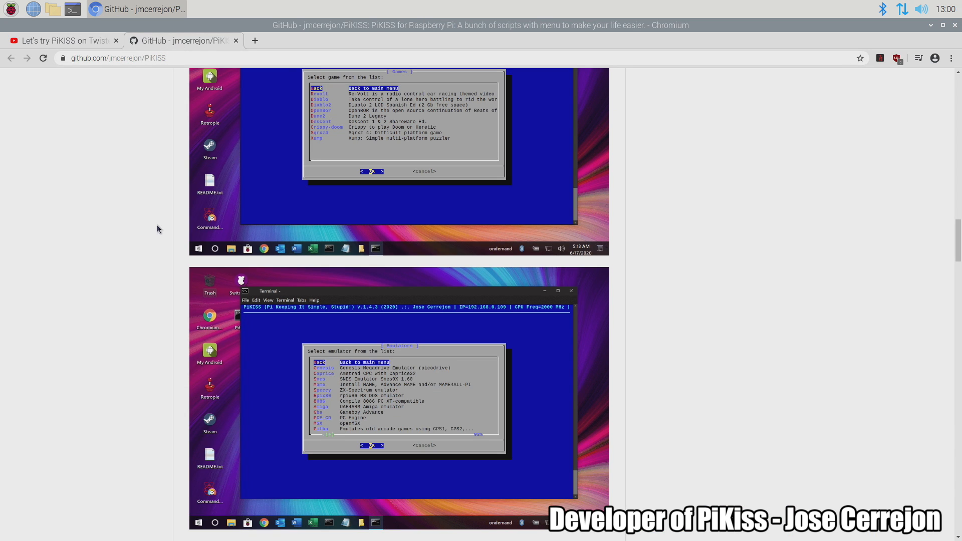
scroll(down, 3)
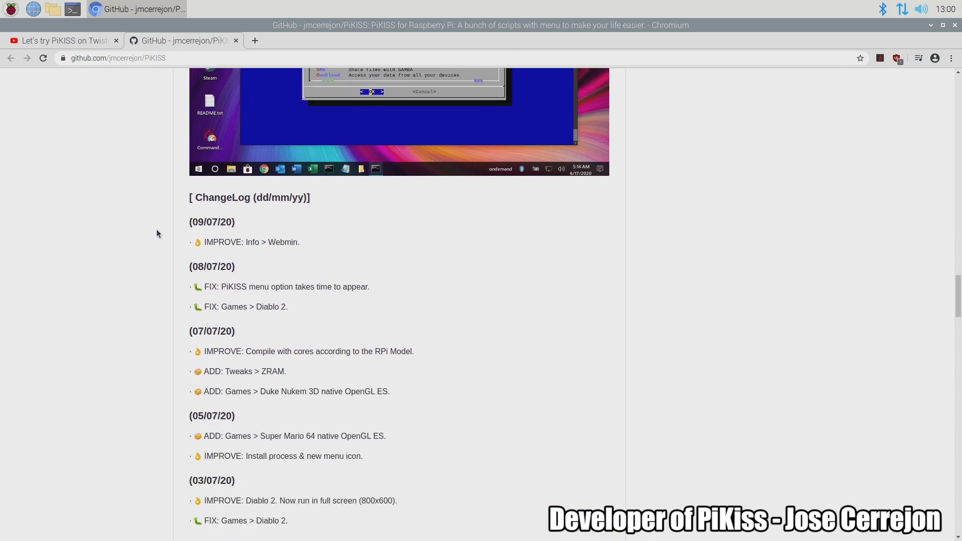
scroll(down, 3)
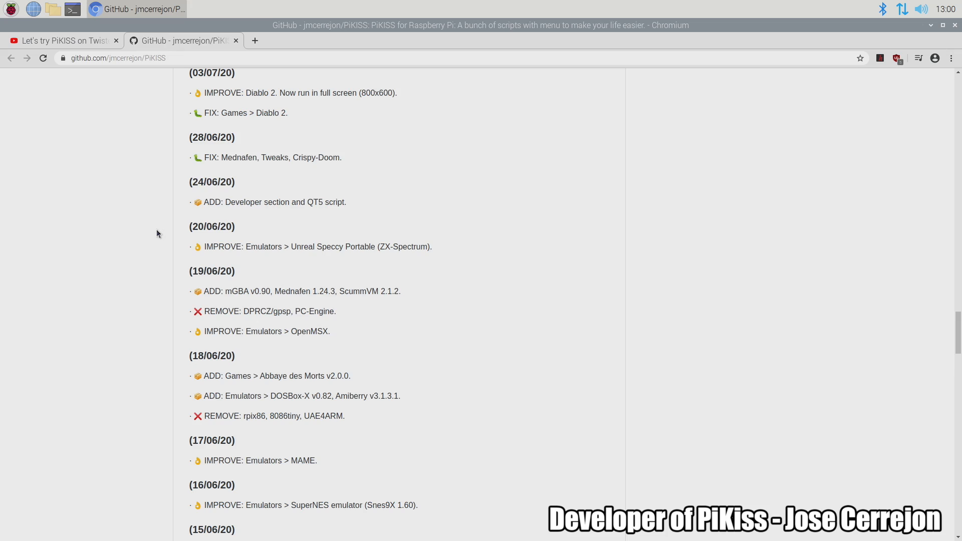
scroll(down, 3)
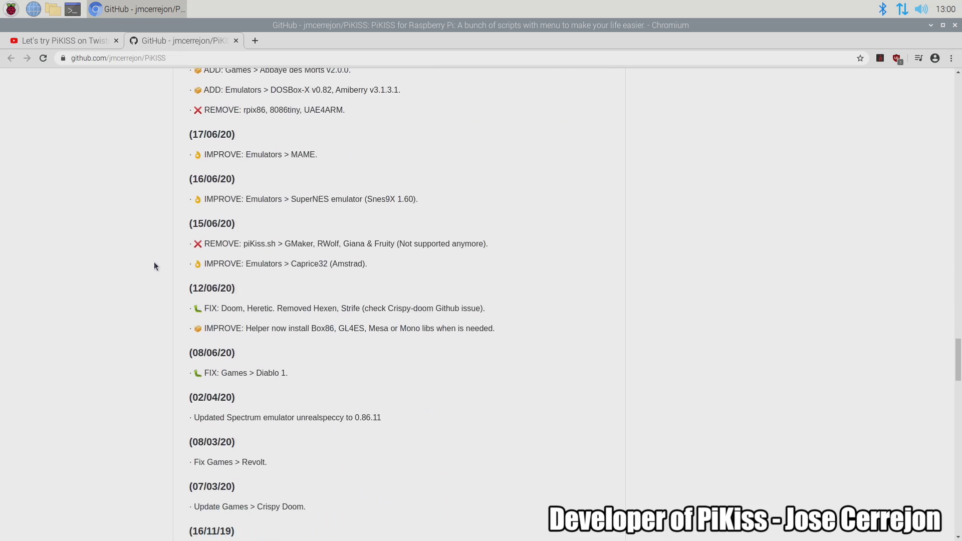
scroll(up, 3)
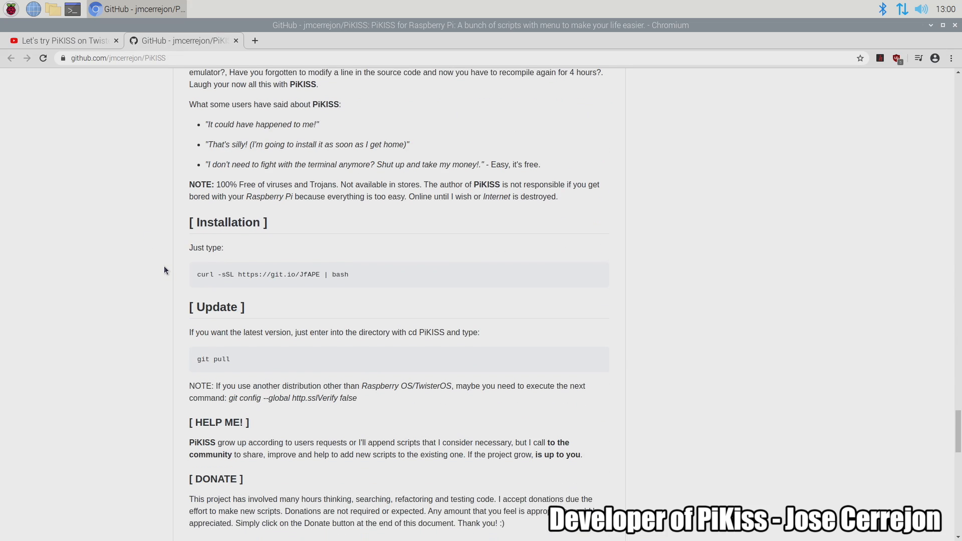
scroll(down, 3)
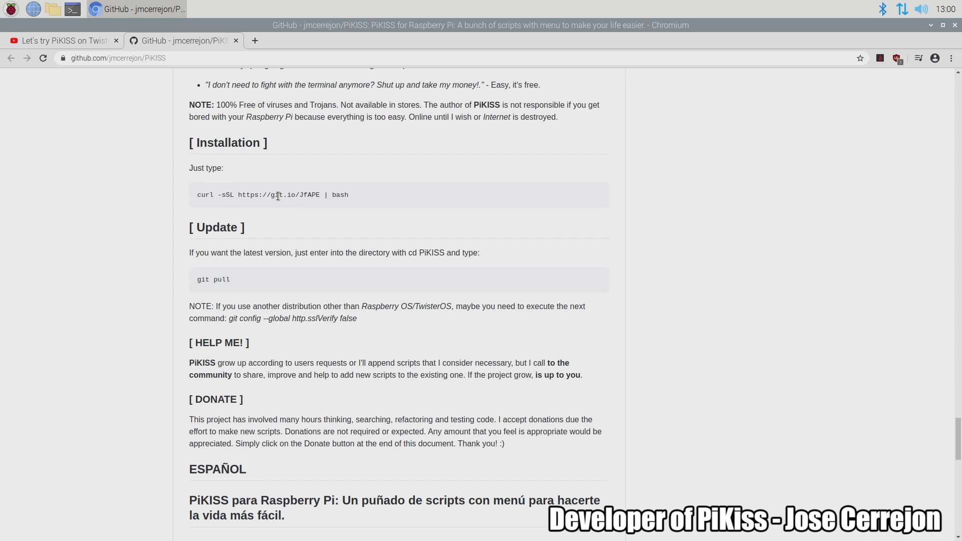
triple_click(272, 194)
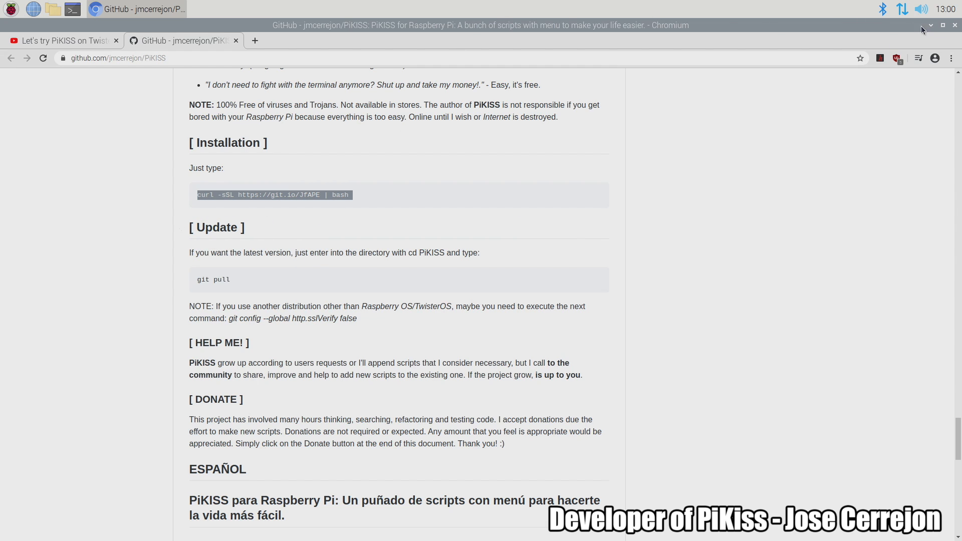
Hide Chromium and bring up a terminal window to run the curl install command
click(929, 25)
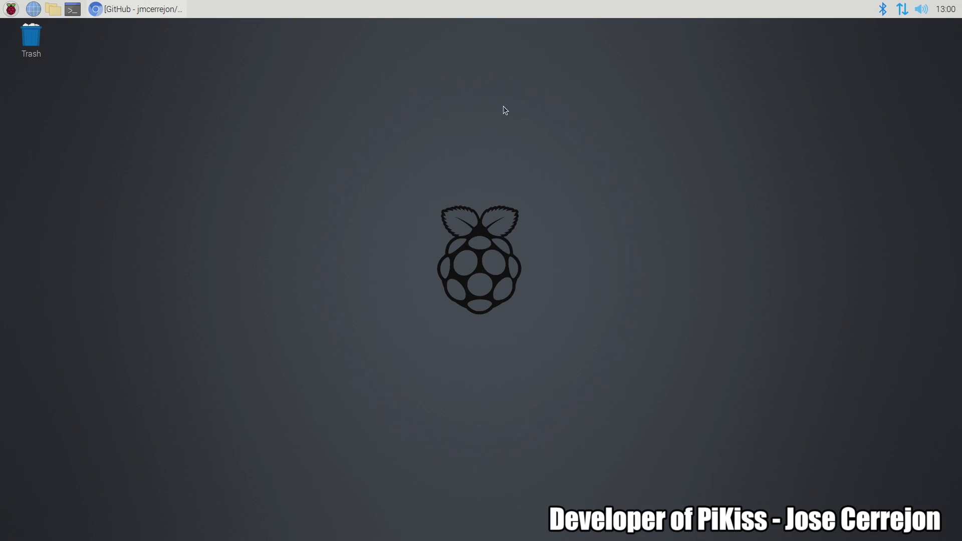
mouse_move(387, 105)
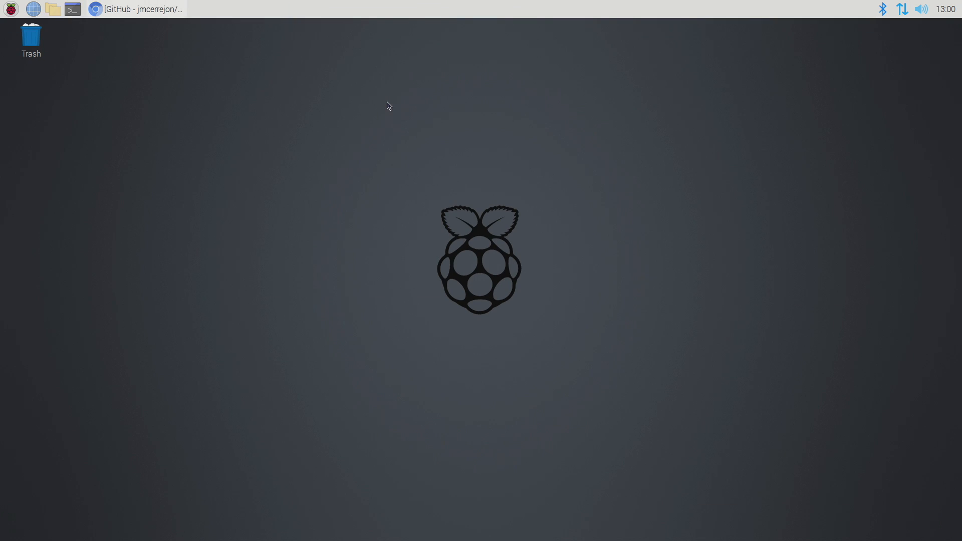
click(72, 9)
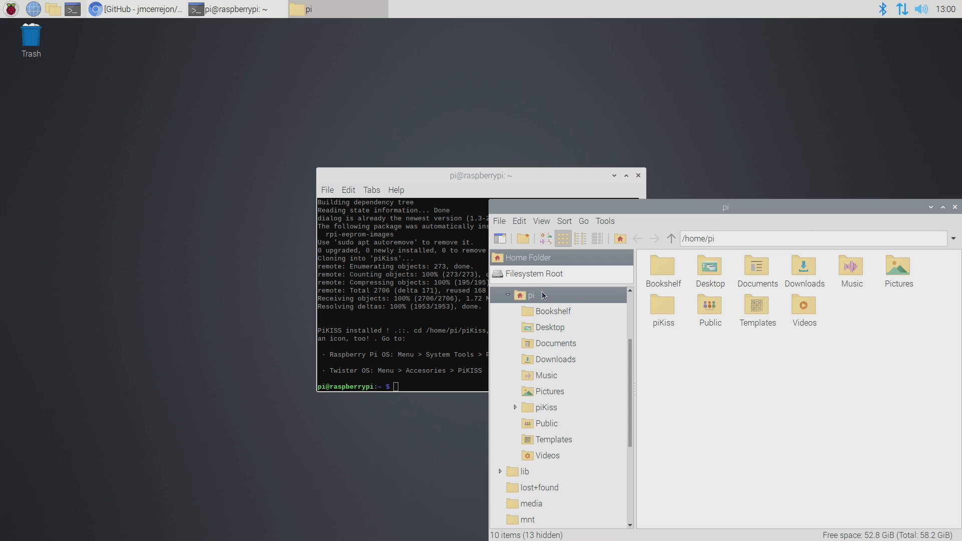
Enter the piKiss folder, launch a terminal there via Tools and run git pull
double_click(547, 407)
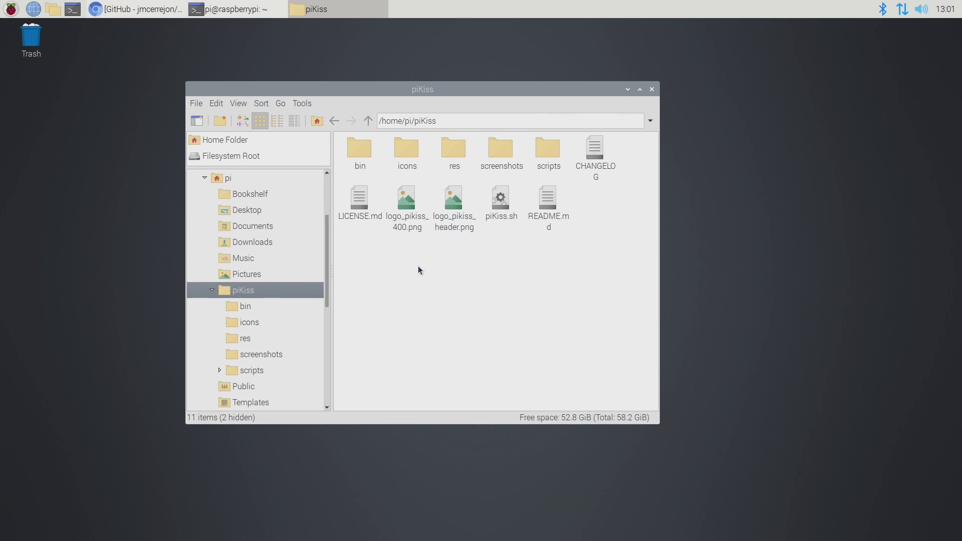
click(302, 104)
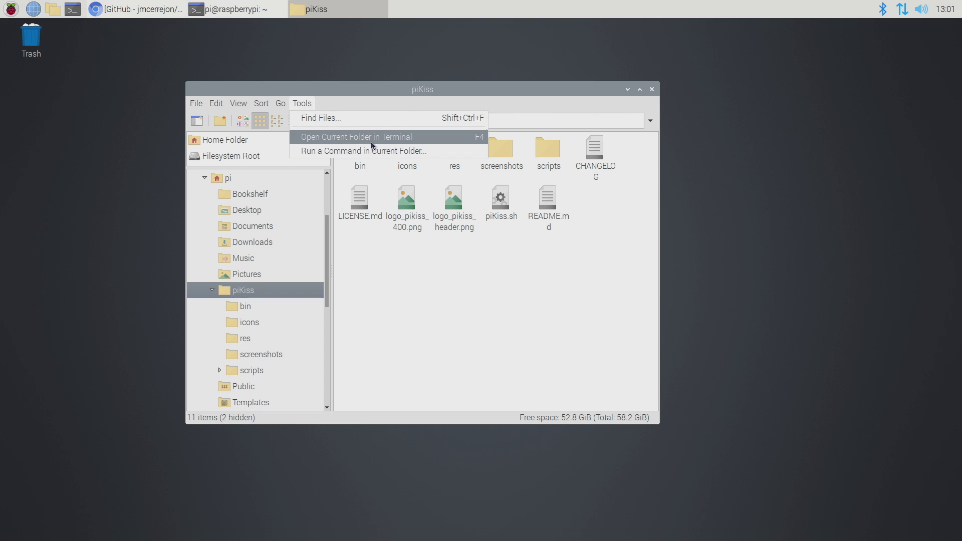
click(355, 137)
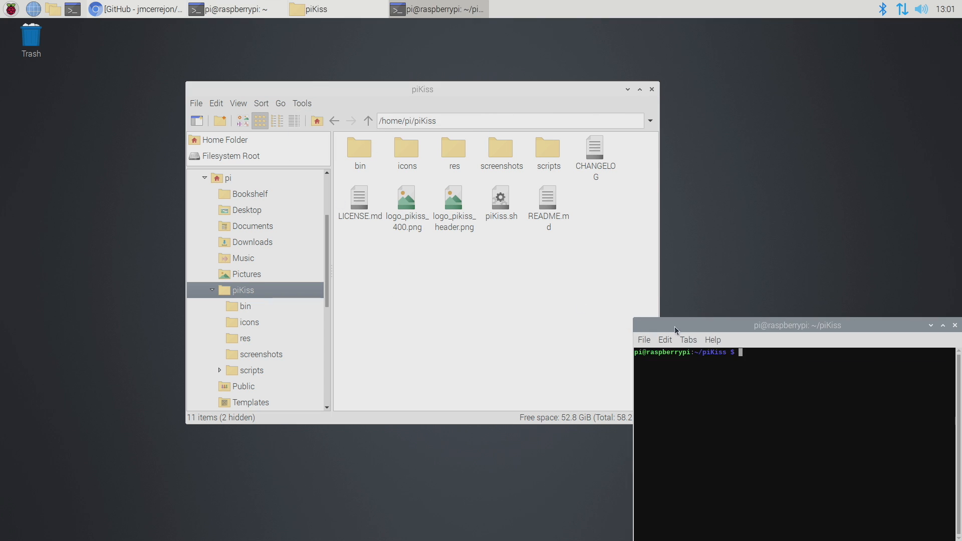
drag(795, 324, 468, 227)
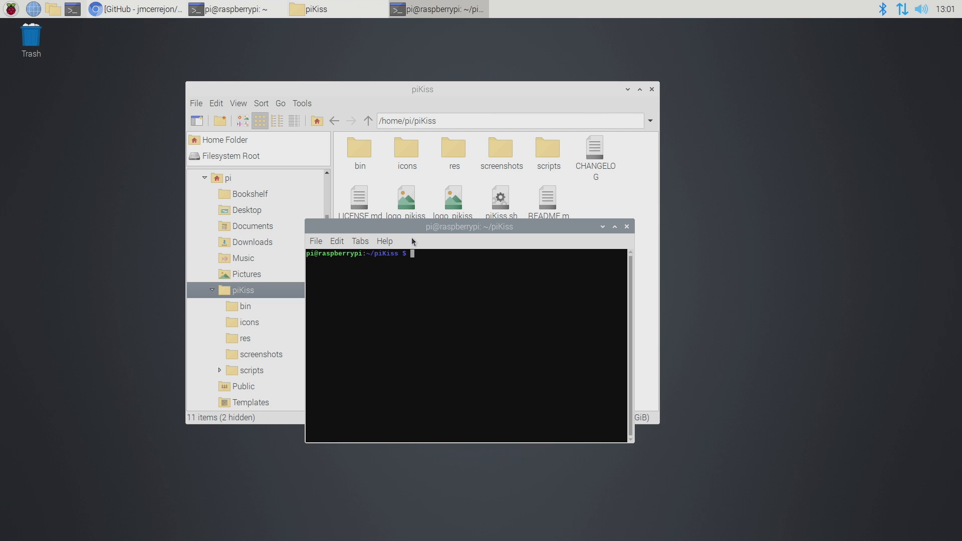
drag(469, 227, 437, 232)
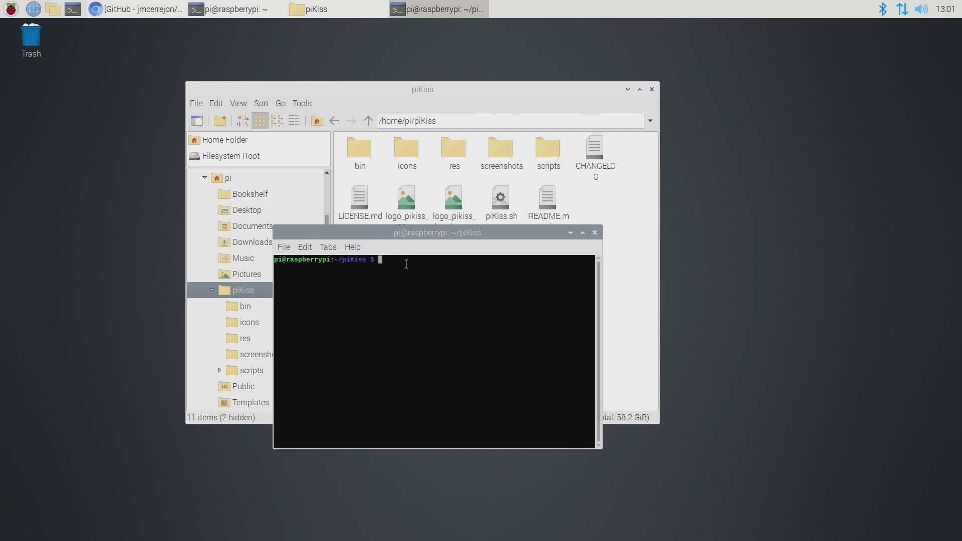
text(git pull)
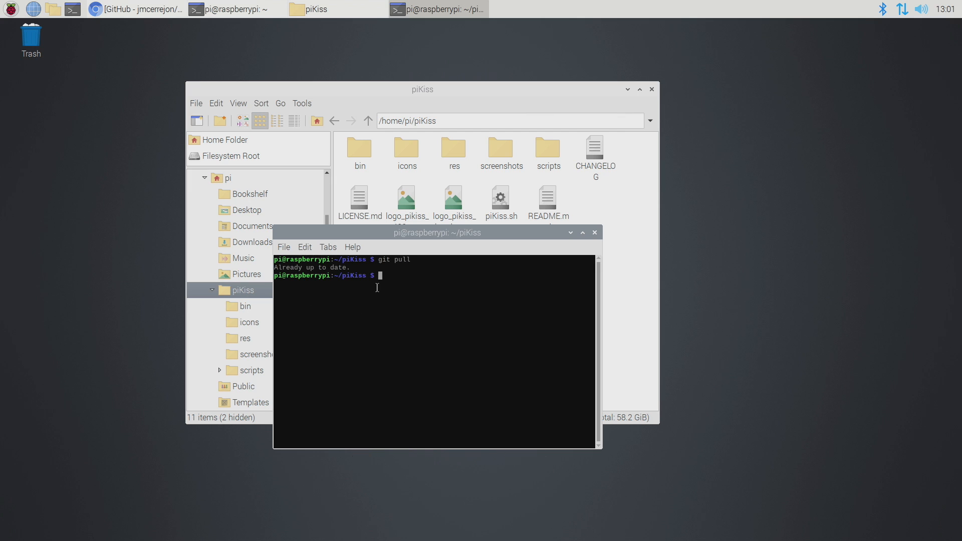
mouse_move(336, 294)
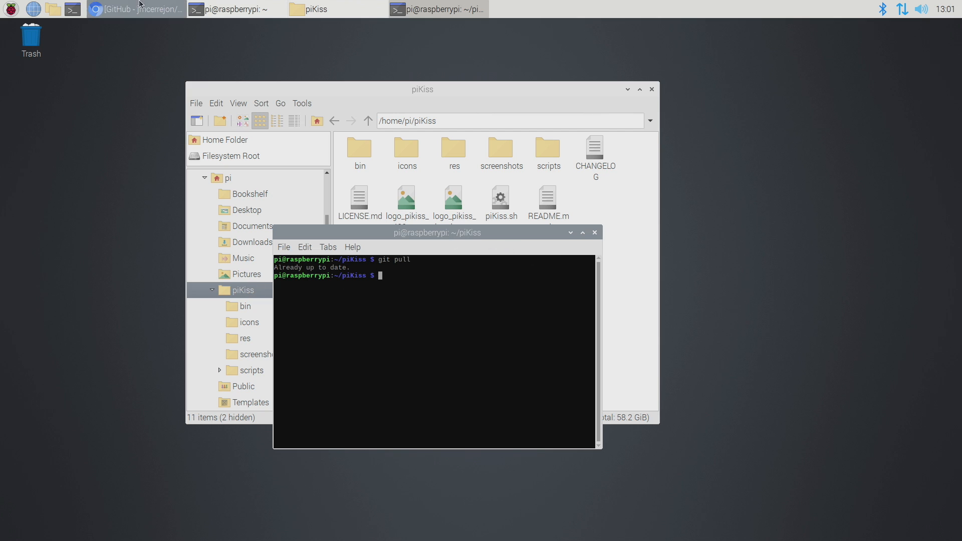
Bring the PiKISS GitHub page forward and scroll through its changelog before closing the windows
click(135, 9)
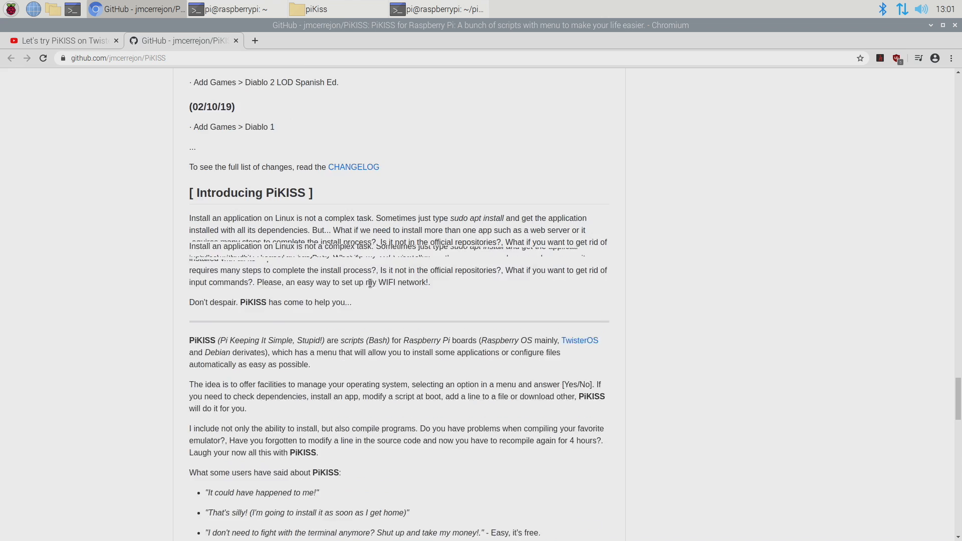
scroll(up, 3)
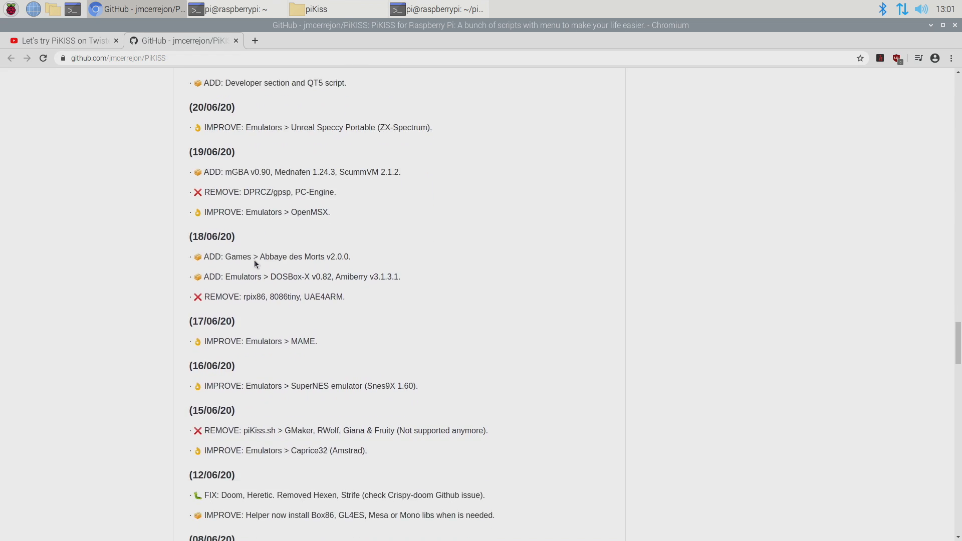
scroll(down, 3)
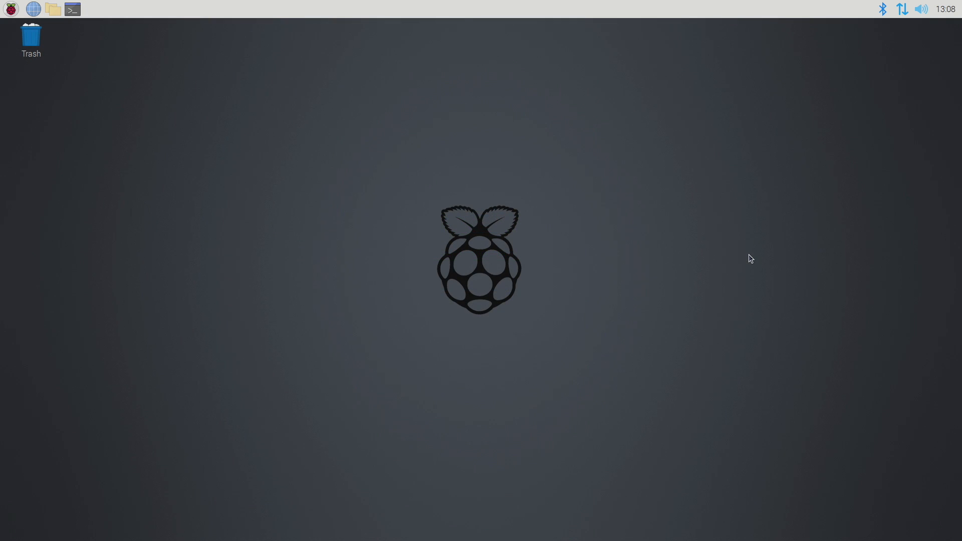
click(10, 9)
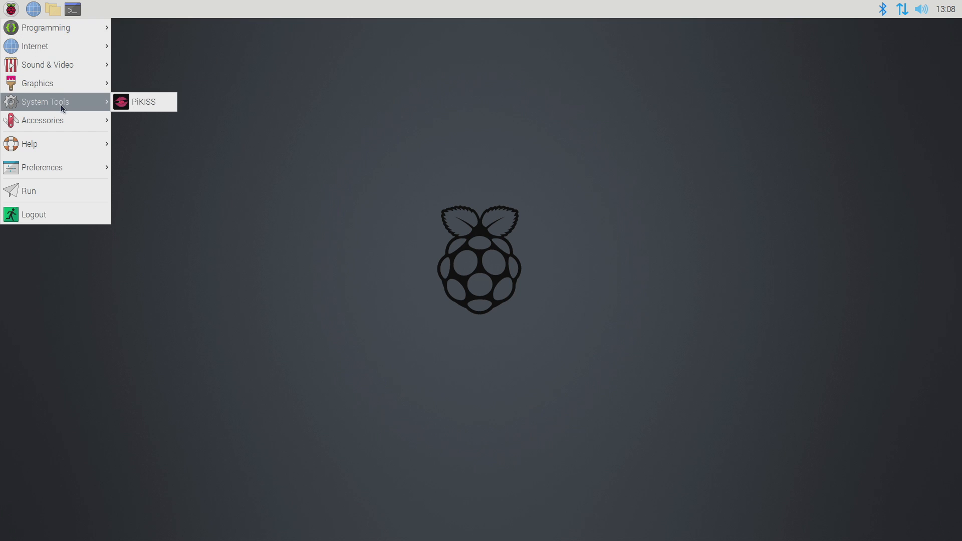
click(143, 101)
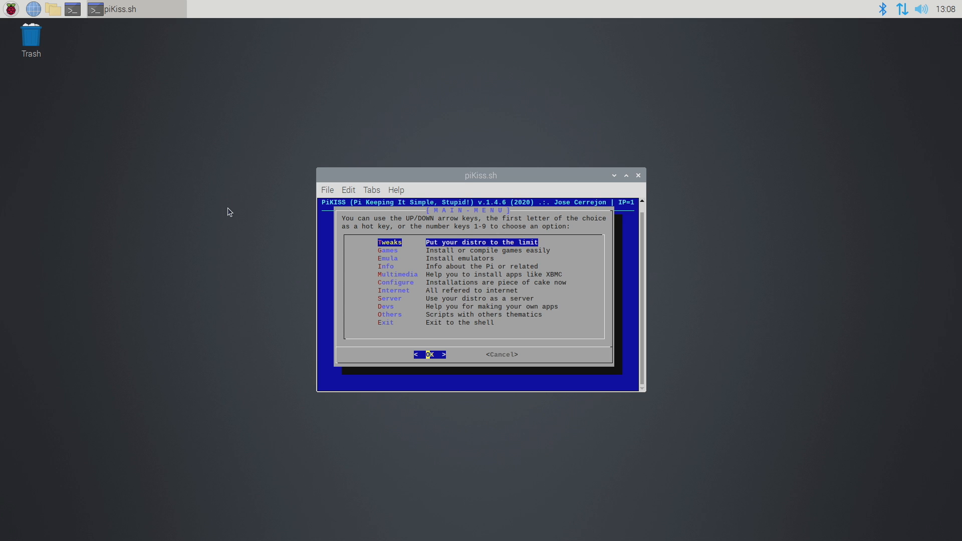
mouse_move(94, 21)
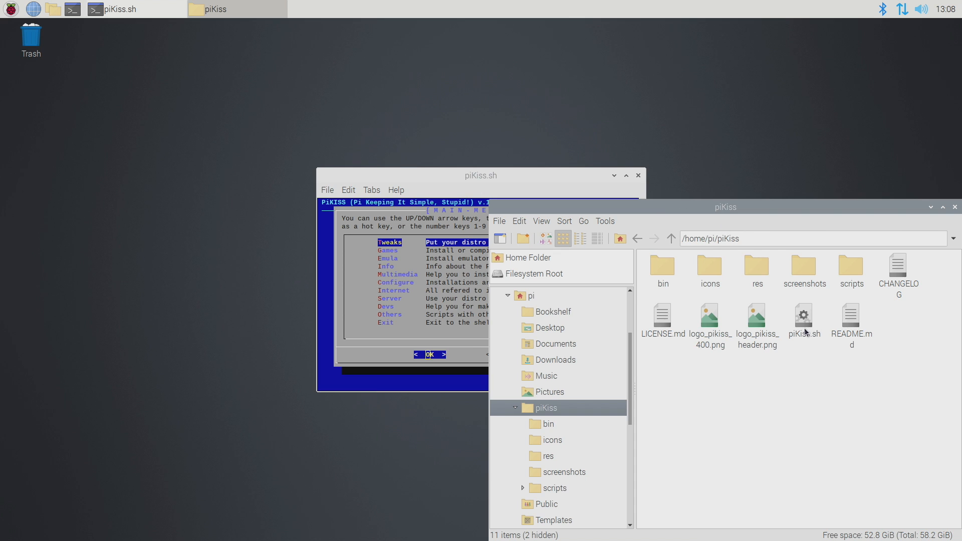
double_click(803, 314)
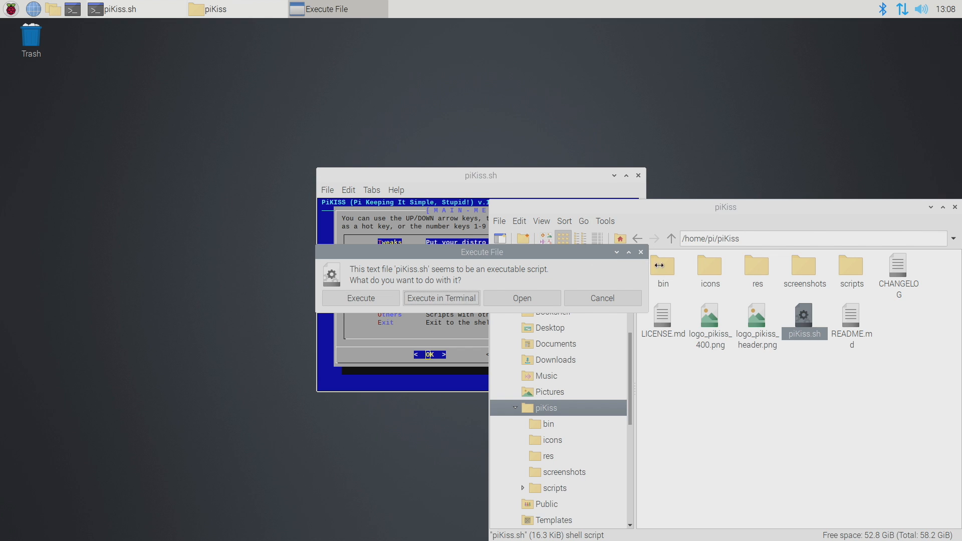
click(601, 297)
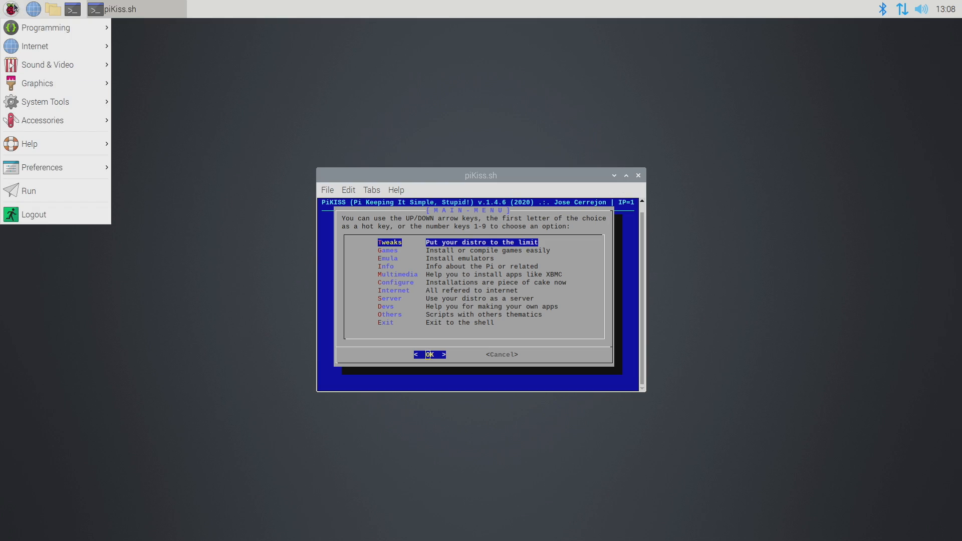
mouse_move(45, 102)
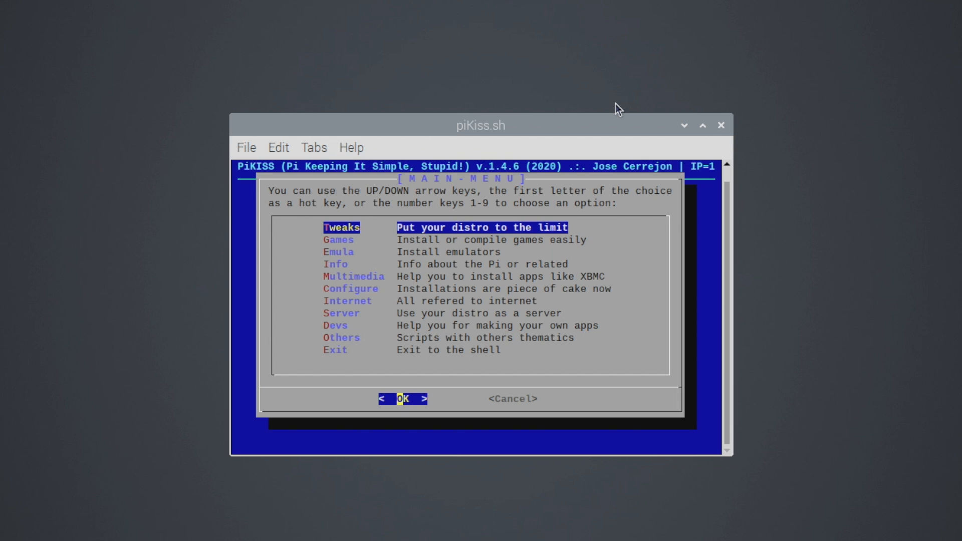
Move down the PiKISS main menu past Multimedia and Devs into the Tweaks section
key(Down)
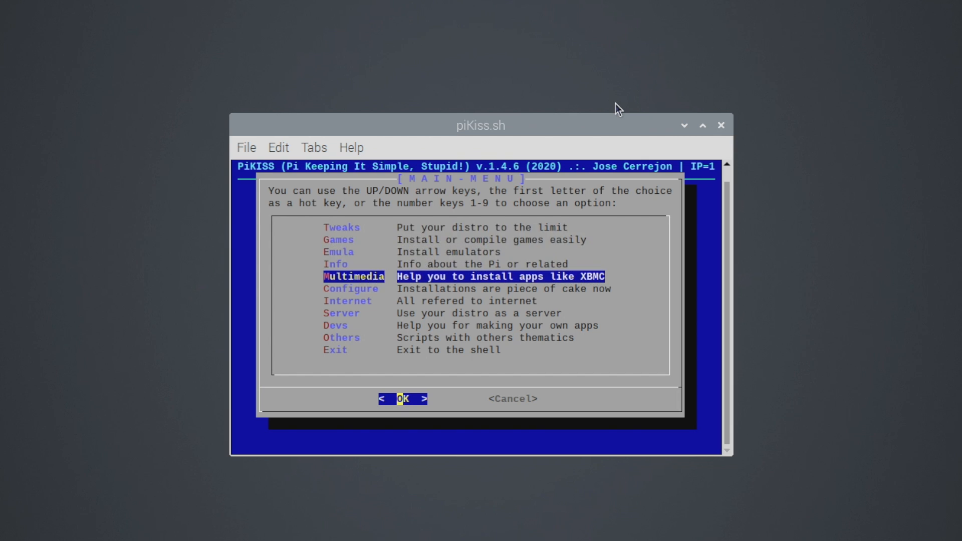
key(Down)
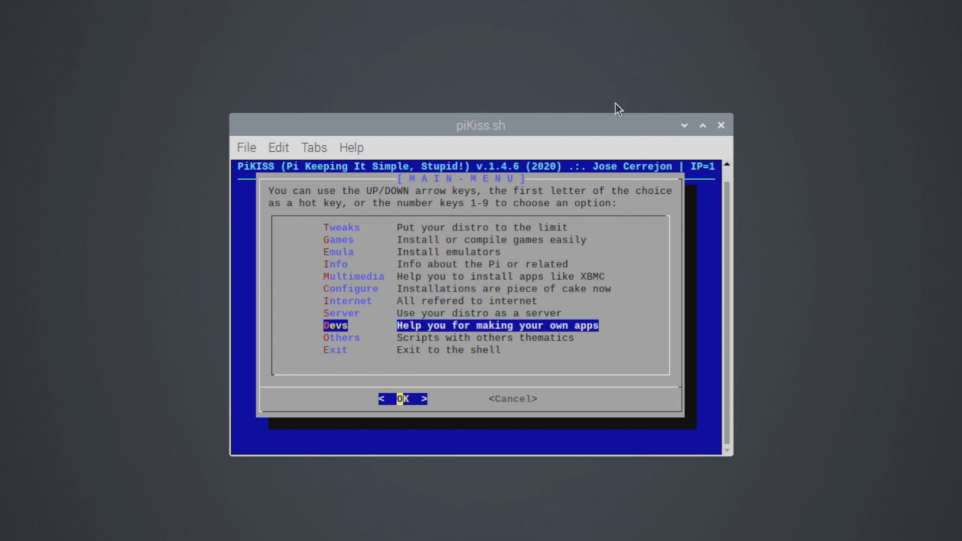
key(Down)
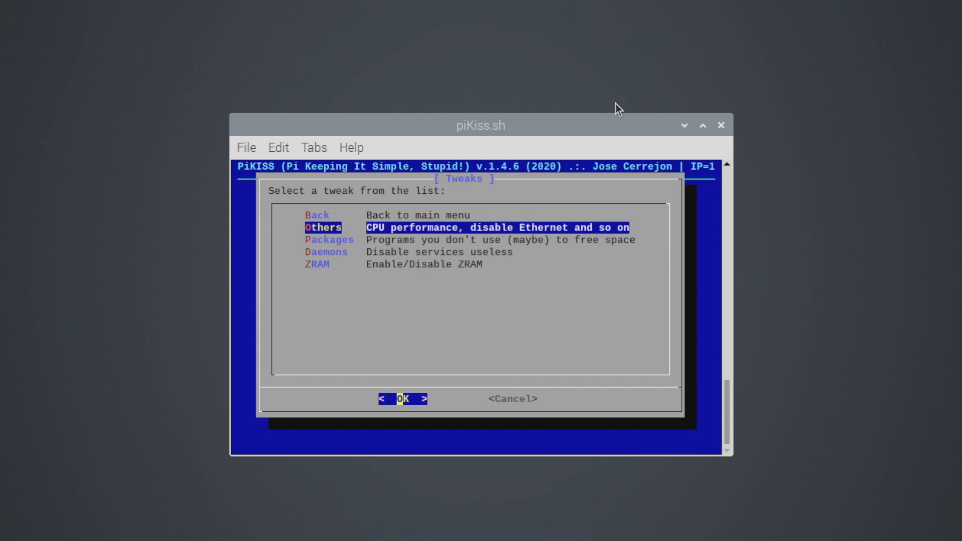
Run the Others tweaks answering n to disabling Ethernet and IPv6, y to the 2 Ghz overclock, n to sudoers
click(403, 399)
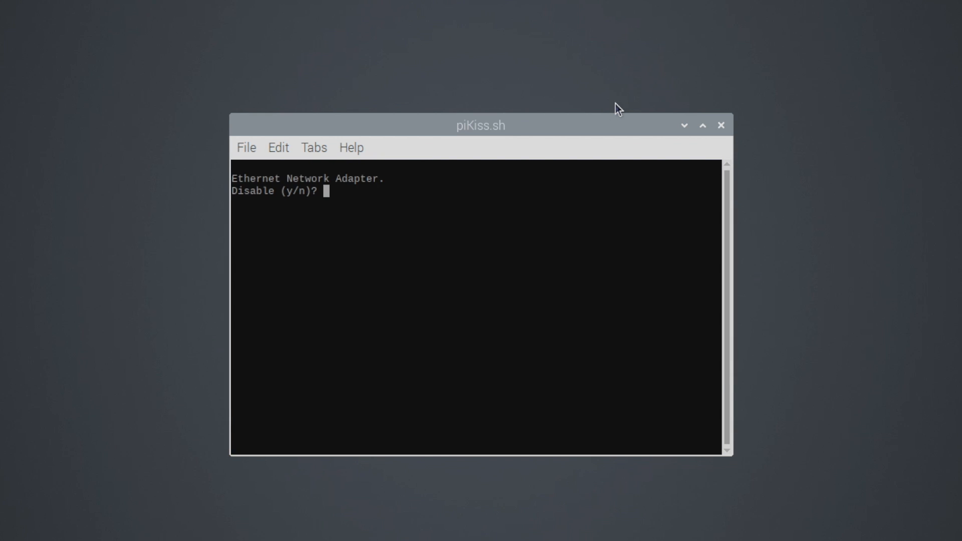
text(n)
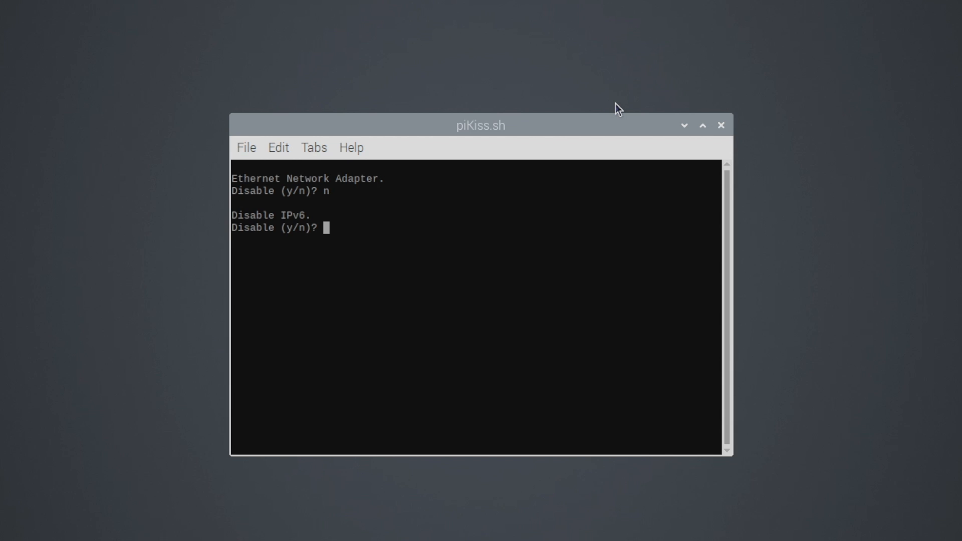
text(n)
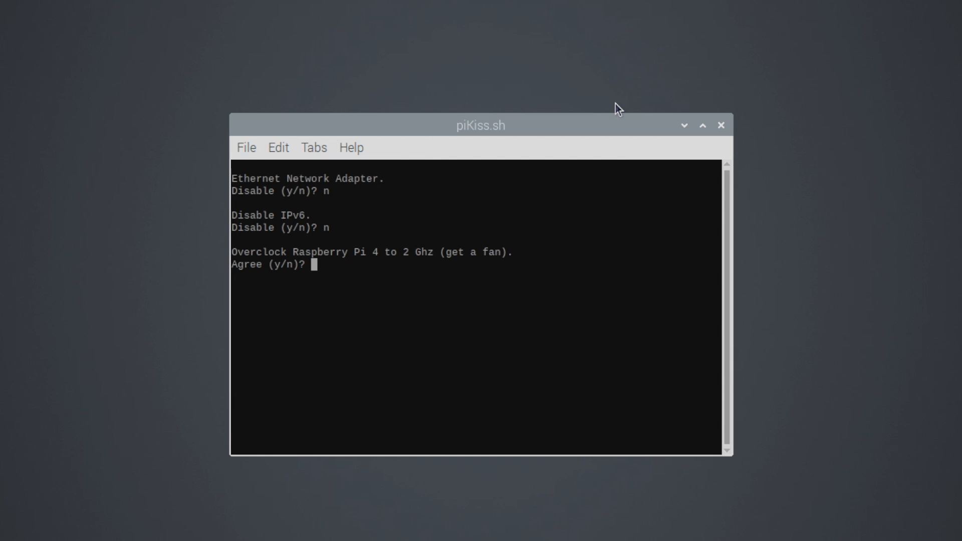
text(y)
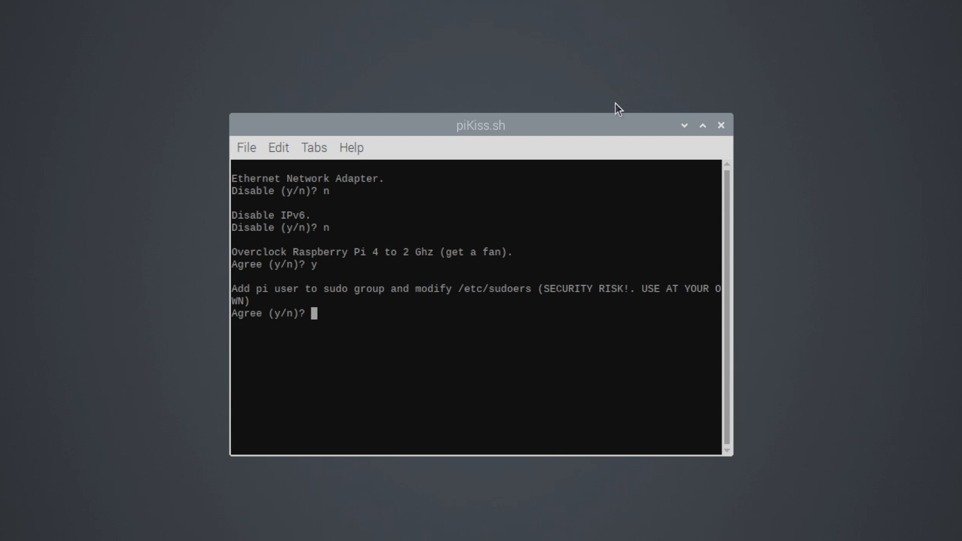
text(n)
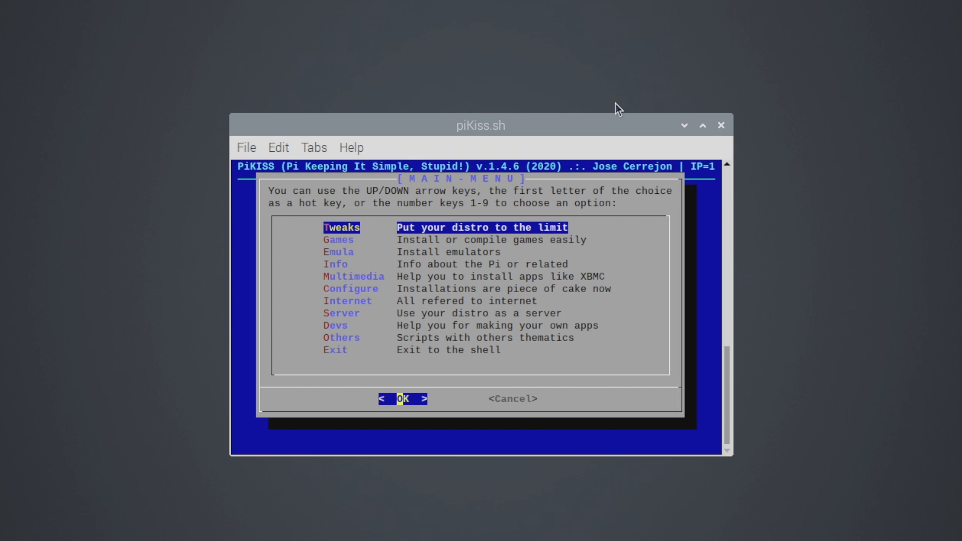
Reenter Tweaks, run the Enable/Disable ZRAM tweak and move to Games in the main menu
click(402, 398)
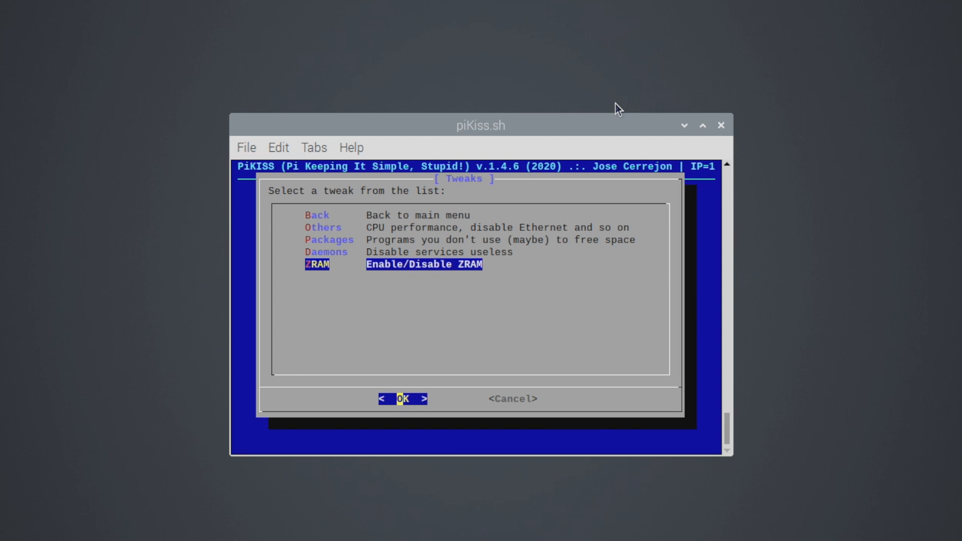
click(401, 399)
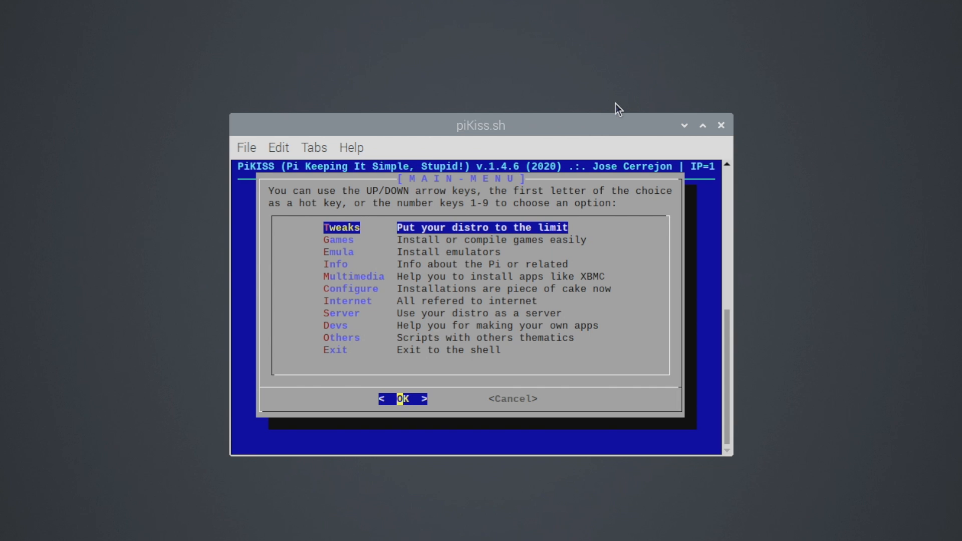
key(Down)
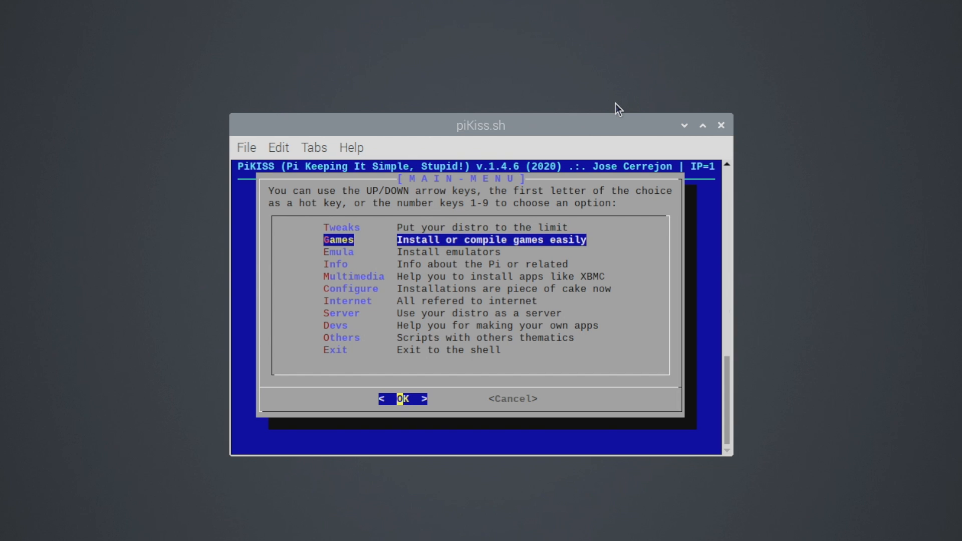
Enter the Games list and move through it to the Eduke32 entry
click(403, 398)
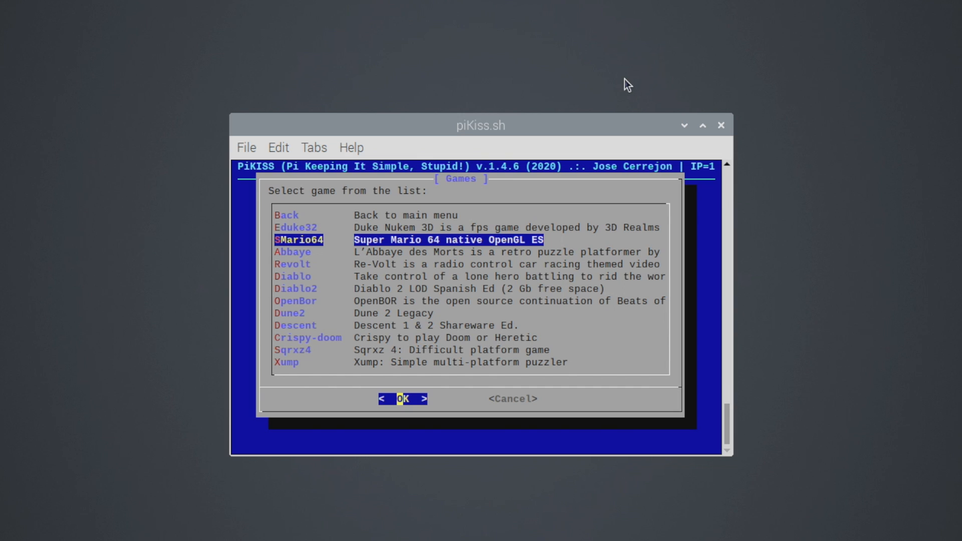
key(Up)
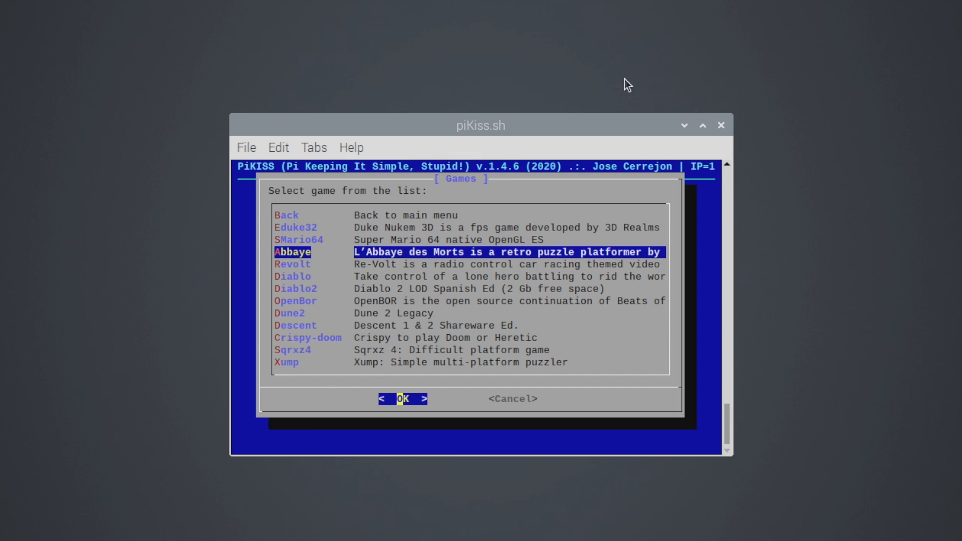
key(up)
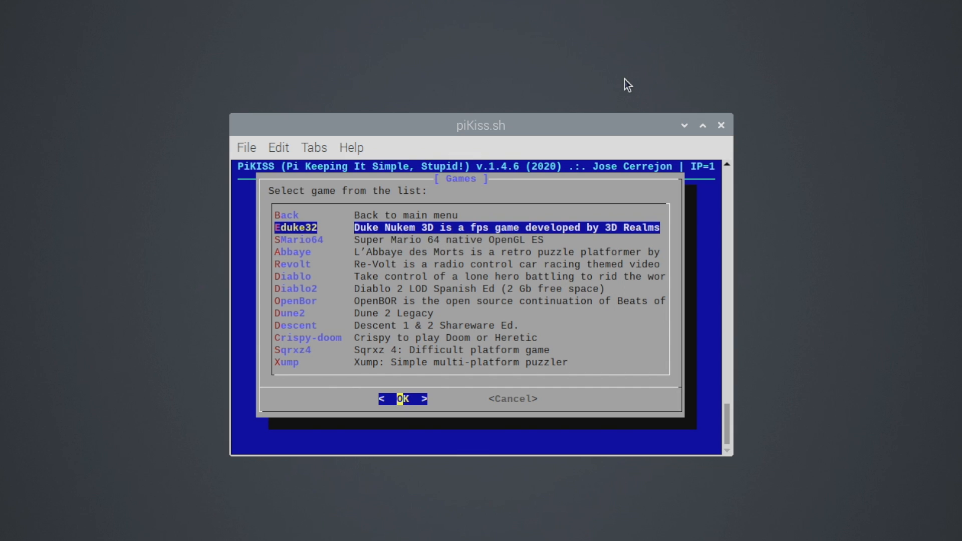
Choose Eduke32 and install Duke Nukem 3D Shareware from the recommended binary
click(403, 399)
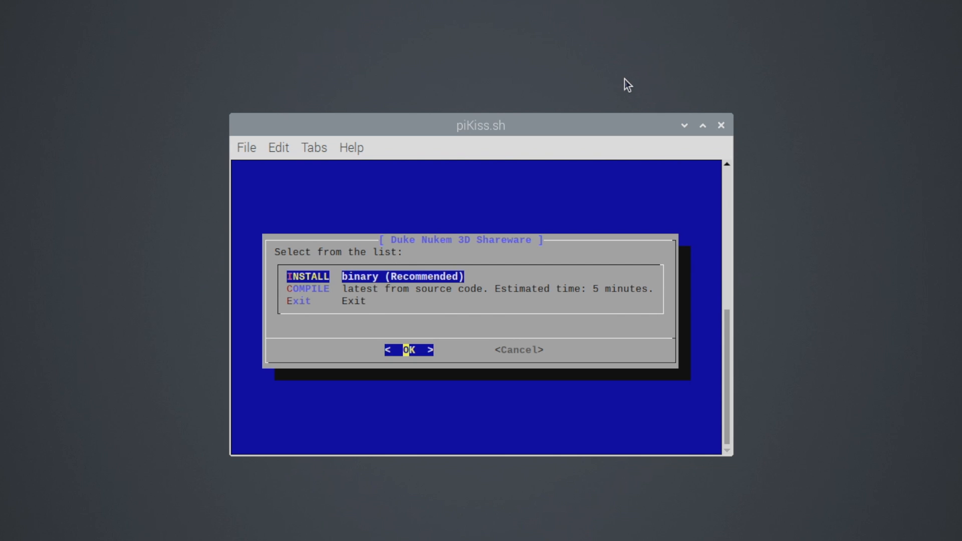
click(407, 350)
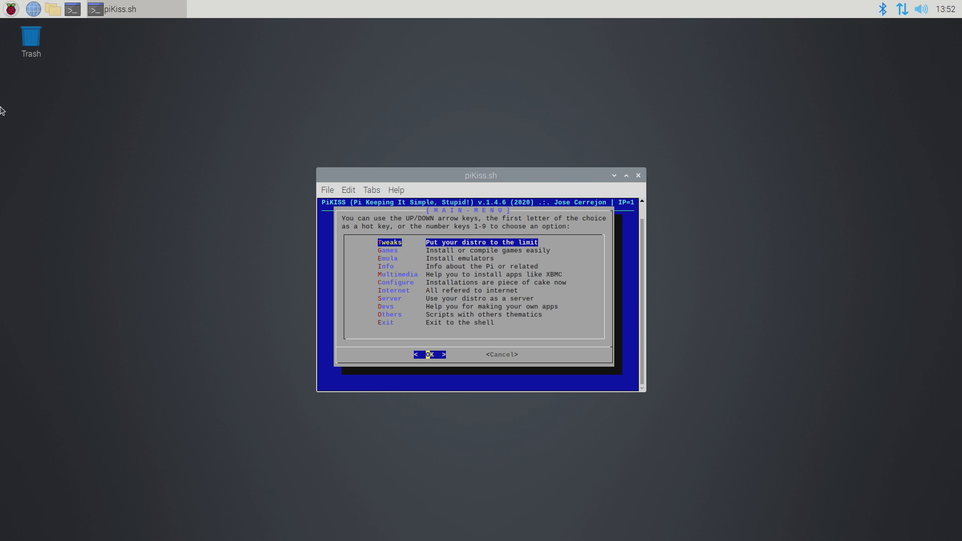
Launch Duke Nukem 3D from the Raspberry menu's Games category
click(10, 9)
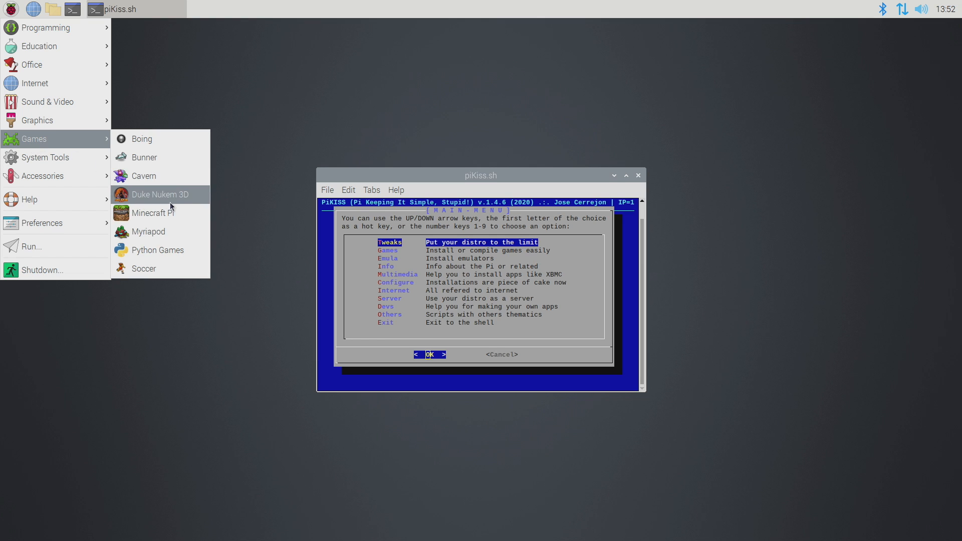
click(176, 200)
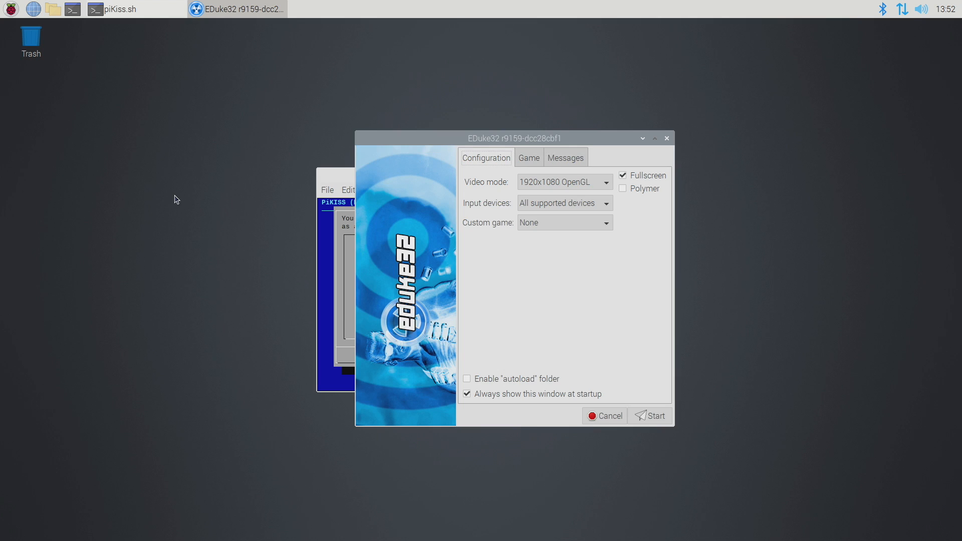
Choose the 1280x720 software video mode in the EDuke32 launcher and start the game
click(563, 181)
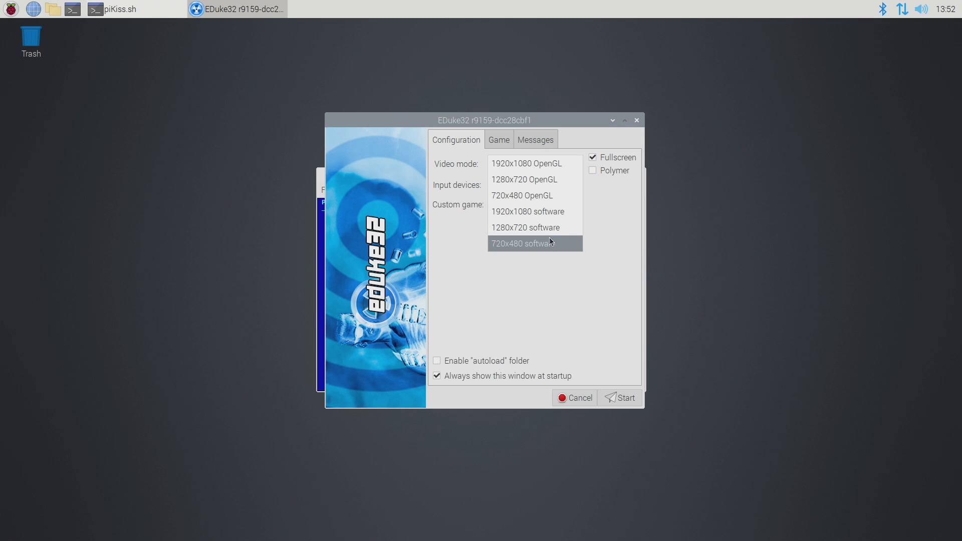
click(524, 227)
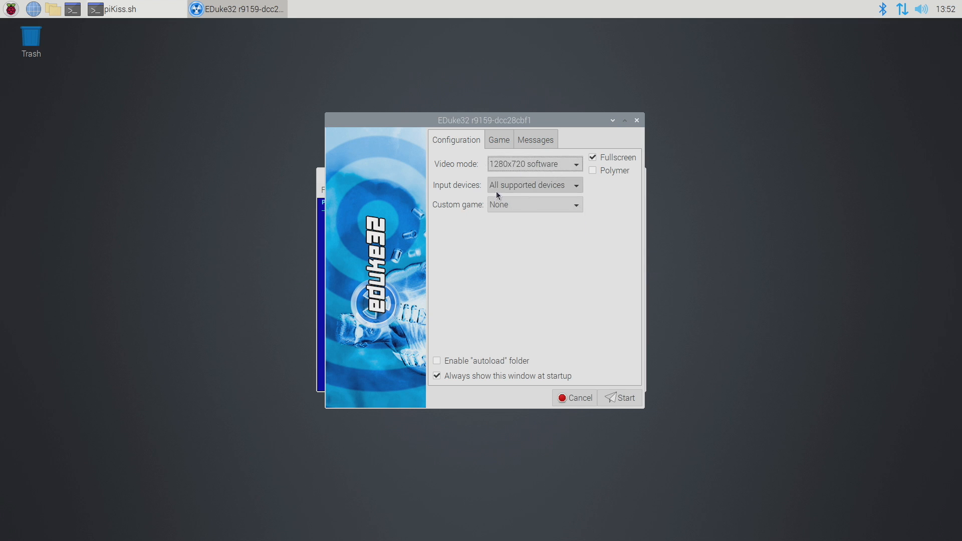
mouse_move(523, 196)
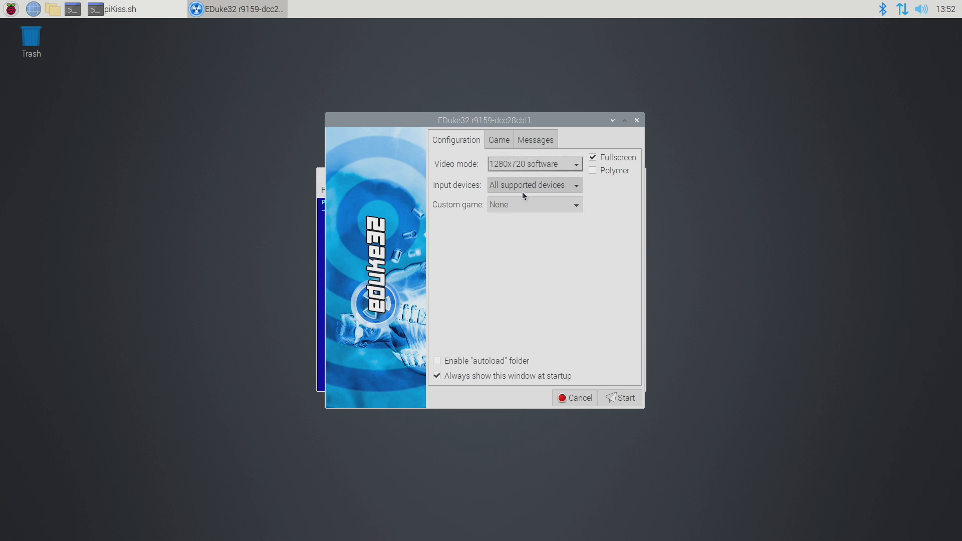
click(623, 398)
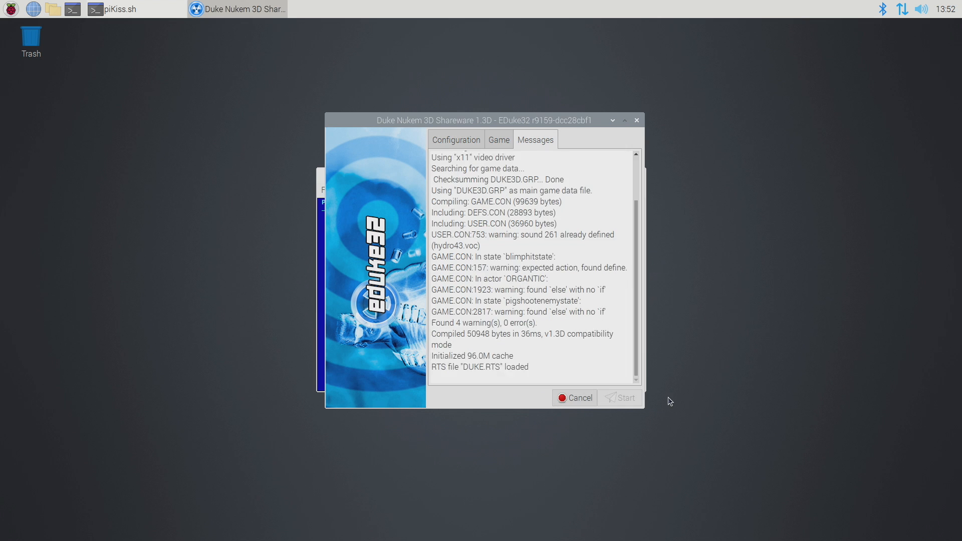
Play briefly, shoot the enemy in the street, then quit Duke Nukem 3D via its main menu
click(619, 397)
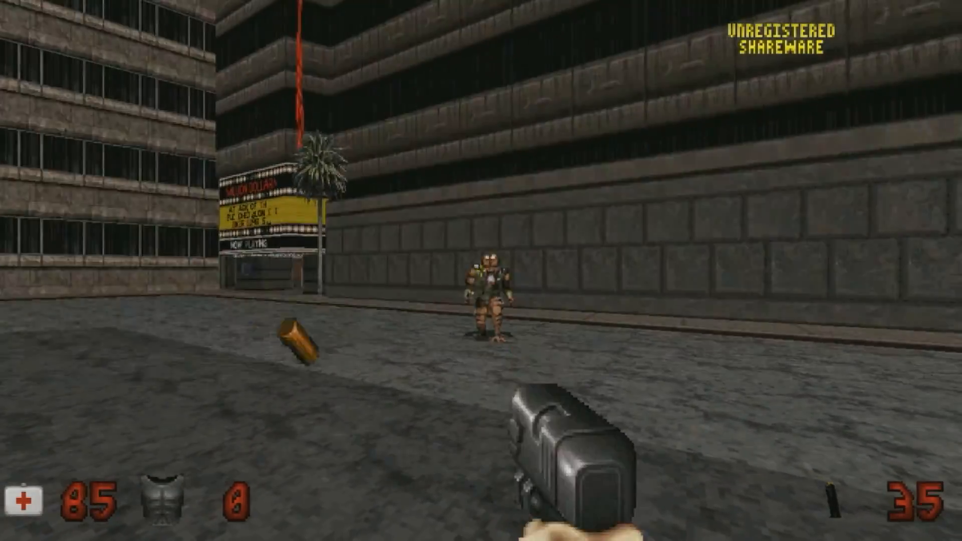
click(481, 270)
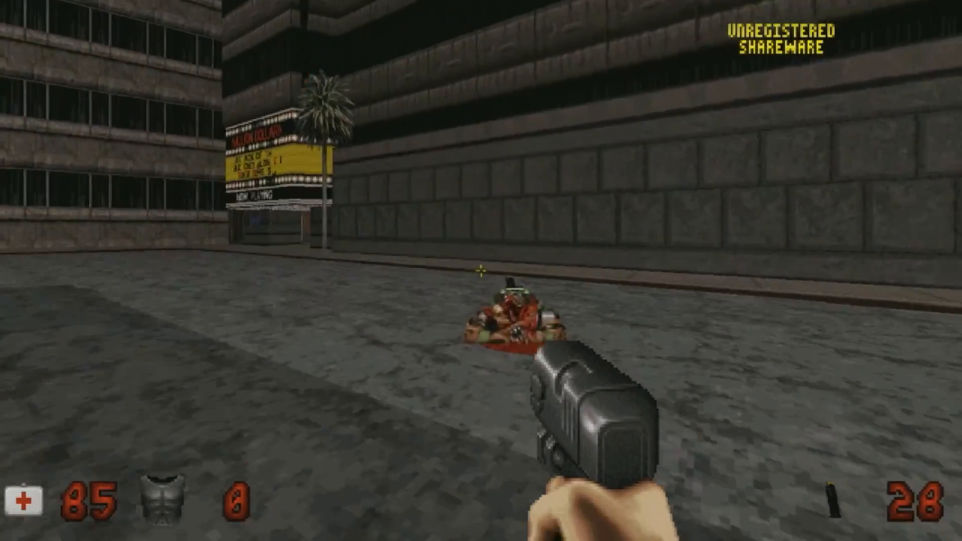
key(Escape)
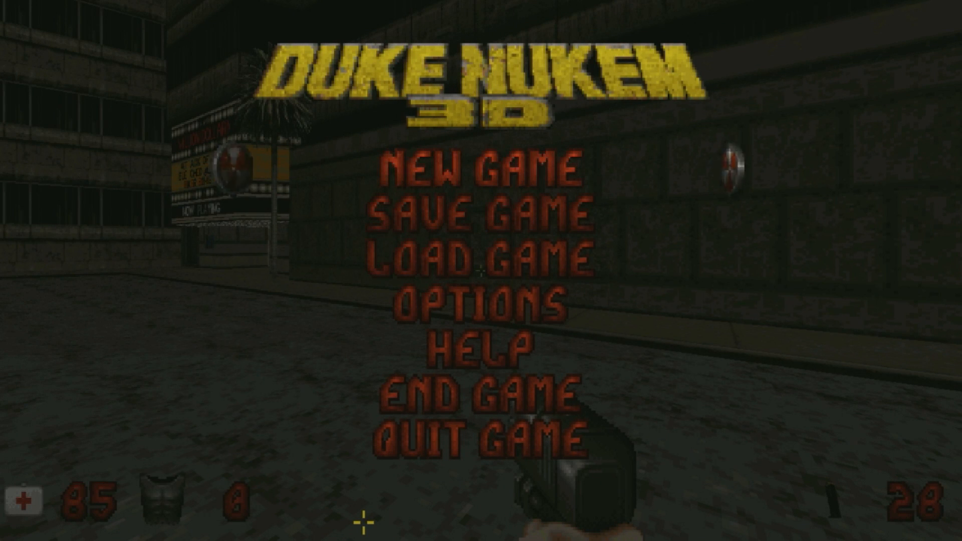
click(477, 437)
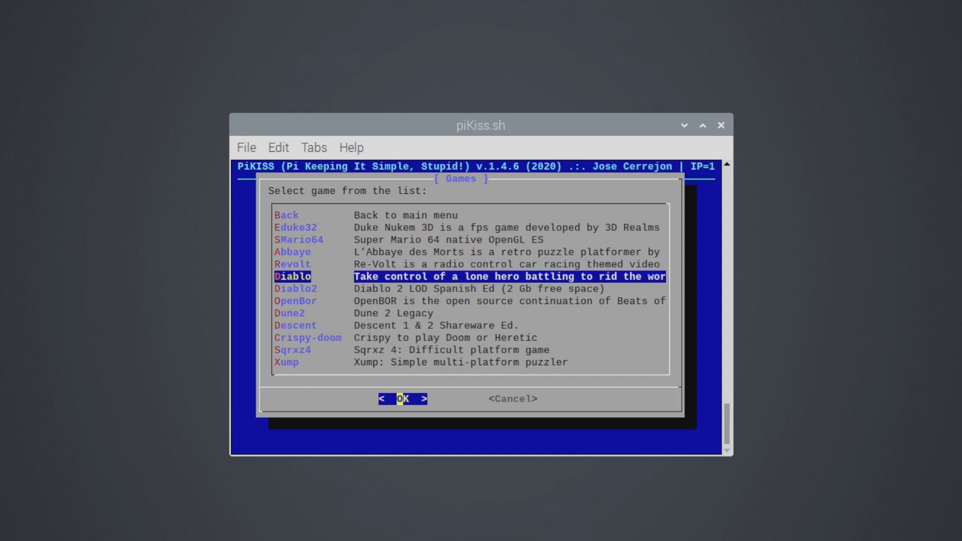
Leave the PiKISS Games list and return to the main category menu
key(Down)
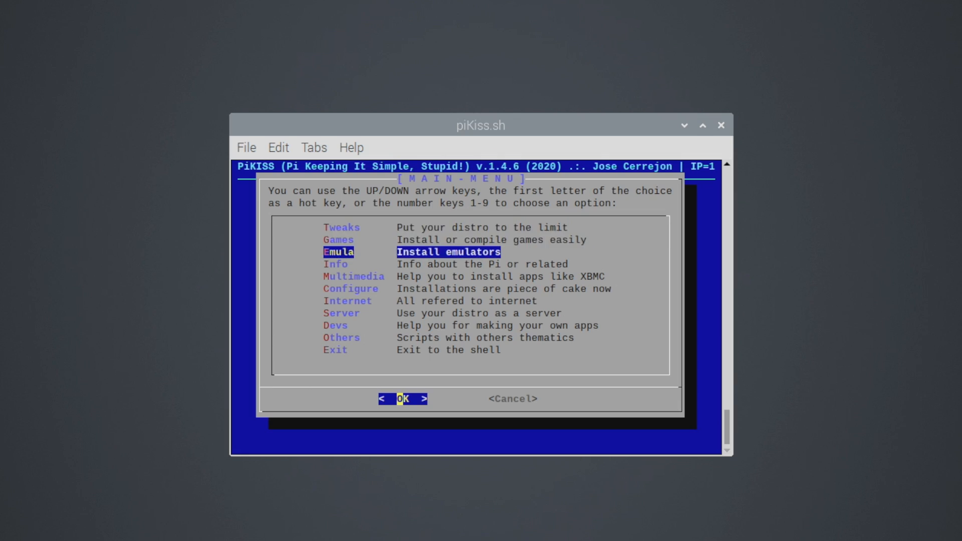
Browse the Emulators list from Mednafen and Genesis down to Gba, then leave it
click(403, 398)
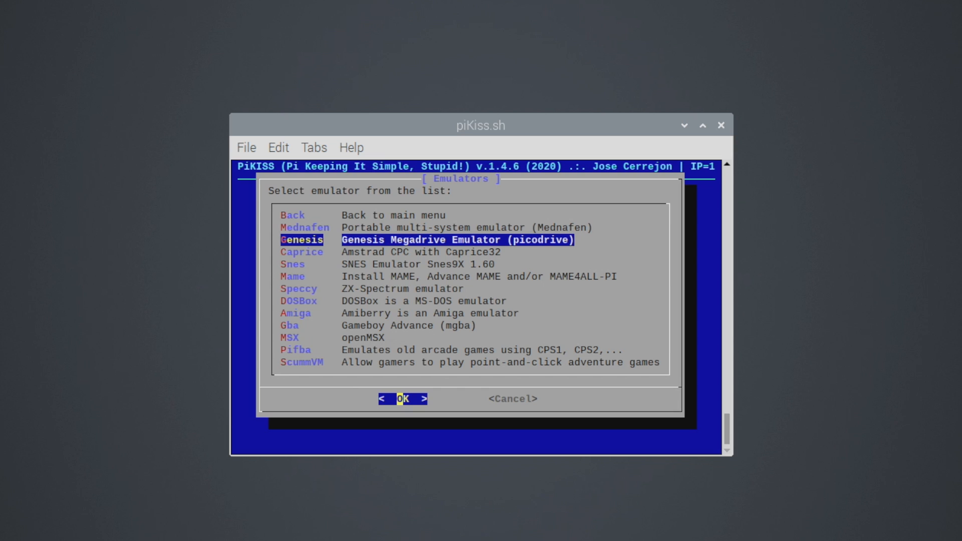
key(Down)
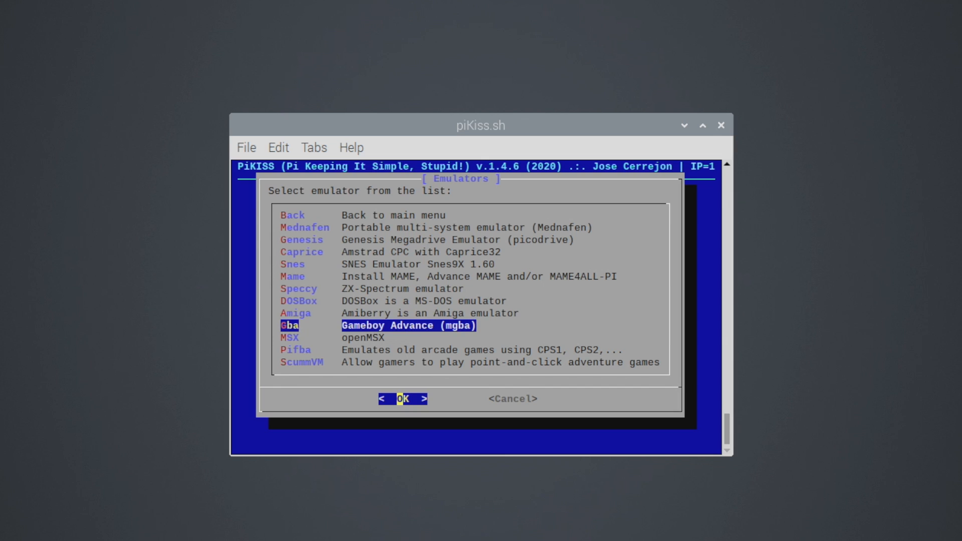
key(Down)
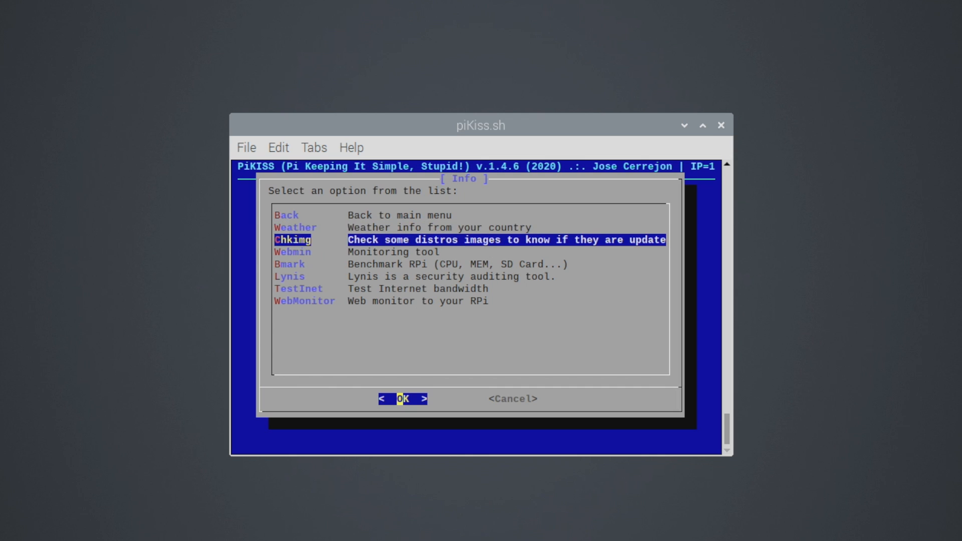
Step through the Info options past Lynis to TestInet and return to the main menu
key(Down)
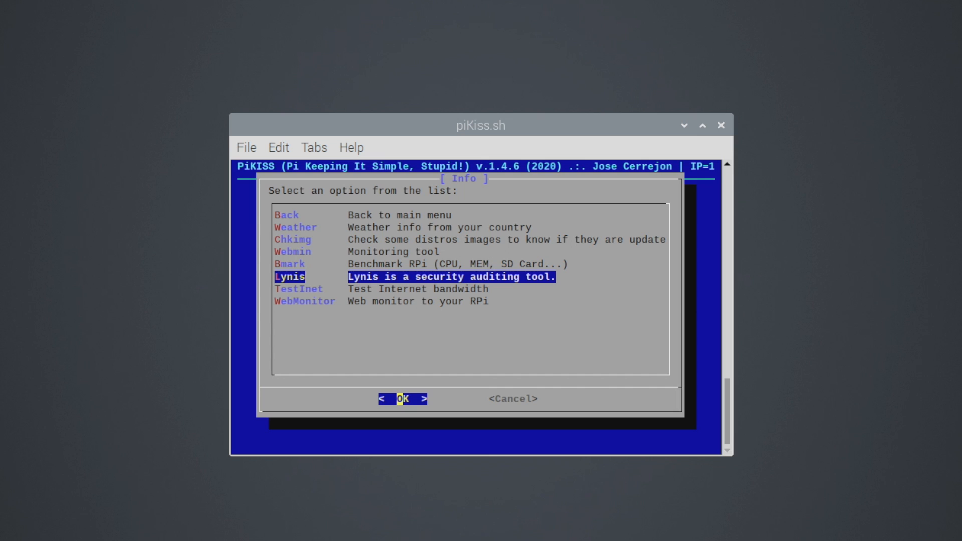
key(Down)
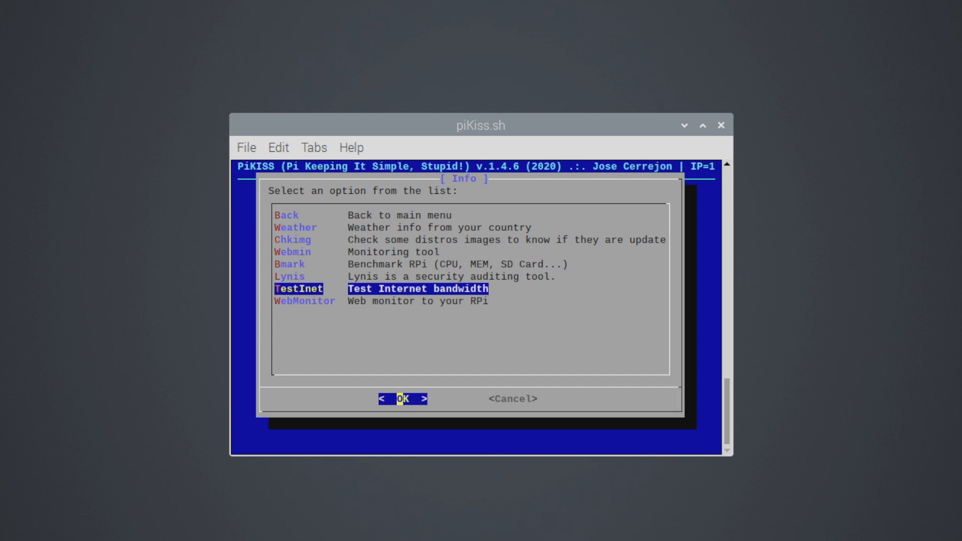
key(Up)
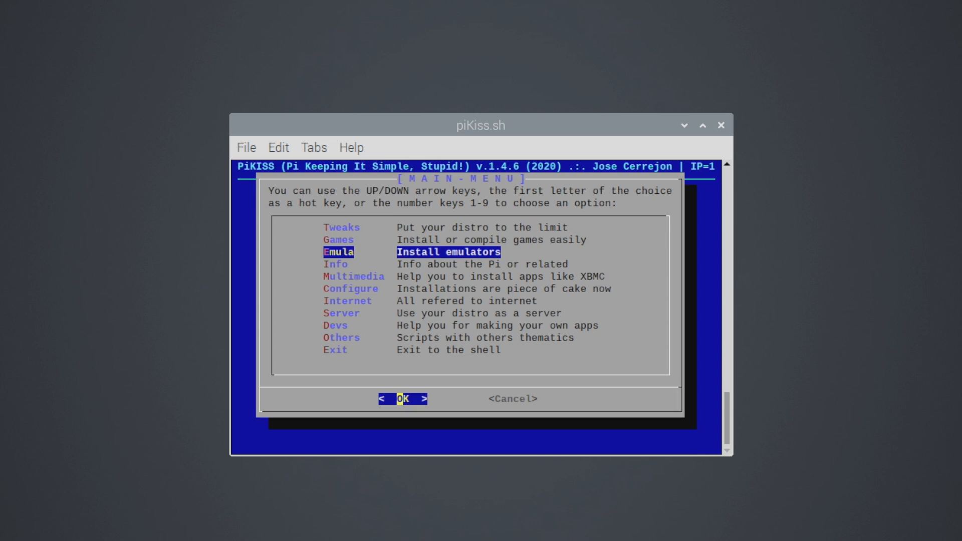
View the Multimedia scripts list with Rplay, Airplay and Kiosk, then go back
click(403, 398)
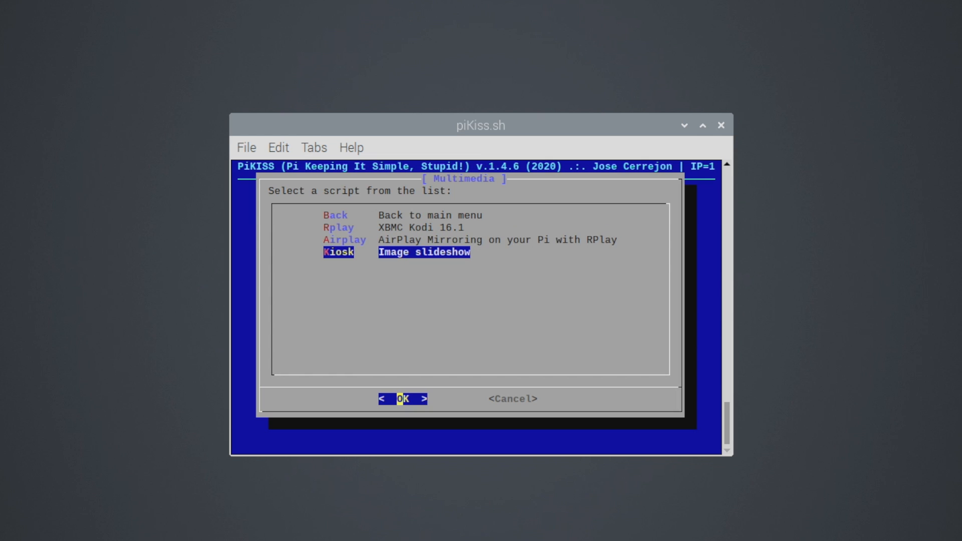
key(Up)
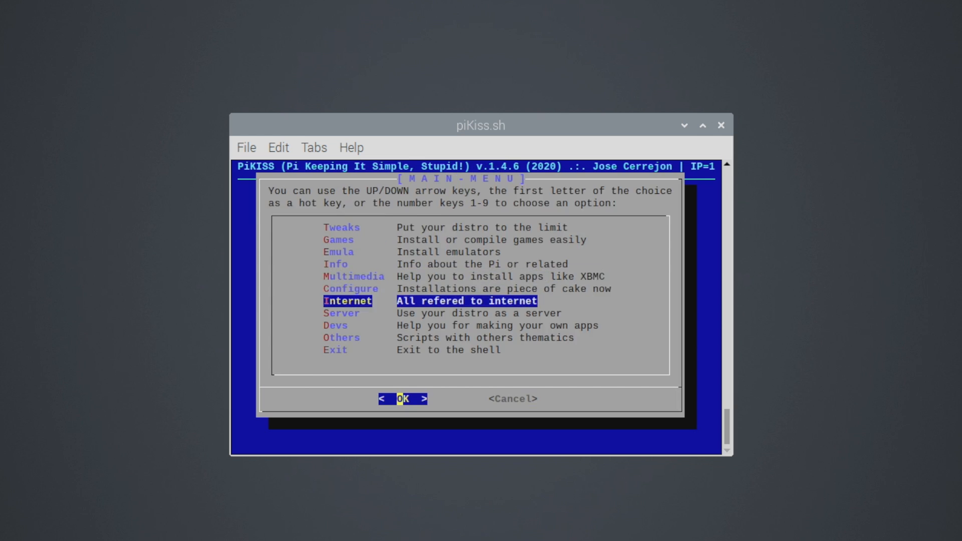
Browse the Others scripts list including Fixes and Aircrack, then close it
key(Down)
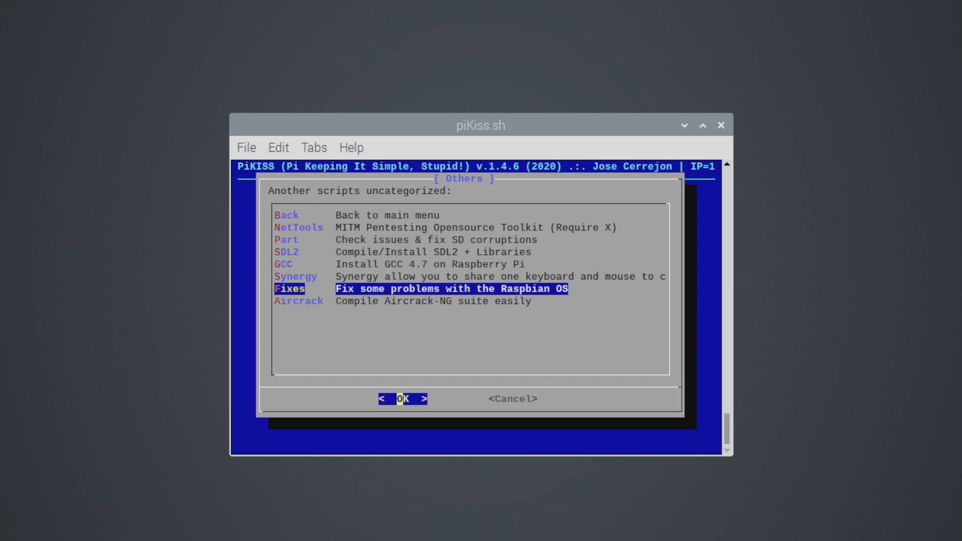
click(401, 399)
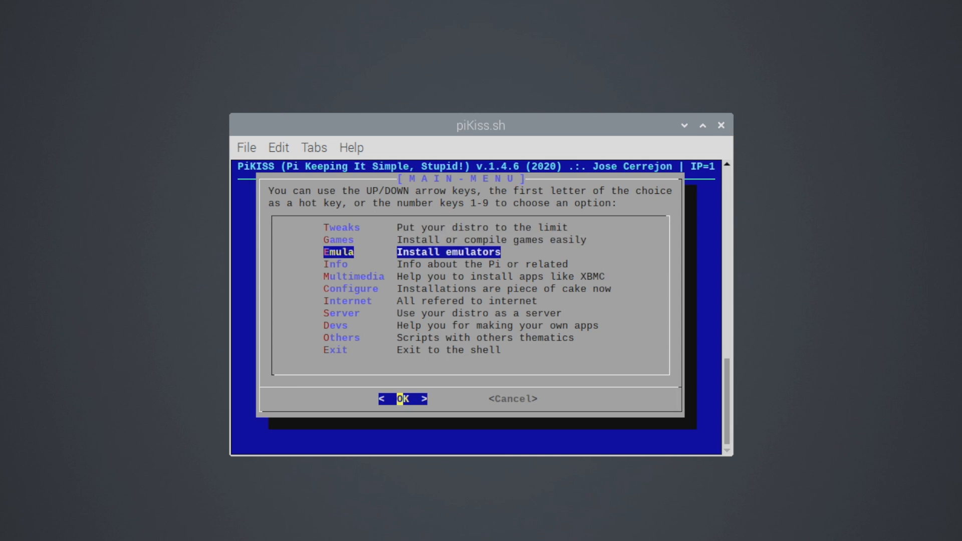
Reopen the Games list and browse from Diablo down to Descent
key(Up)
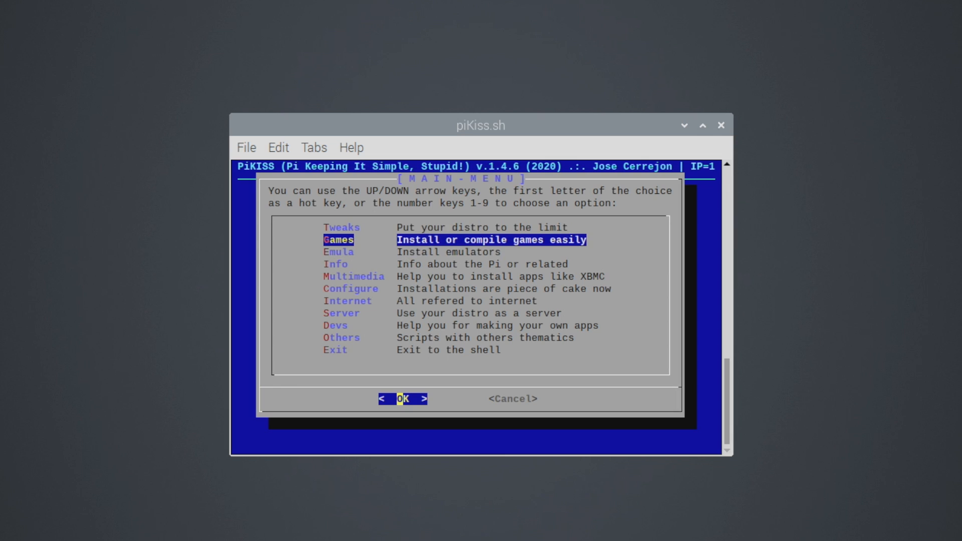
click(401, 398)
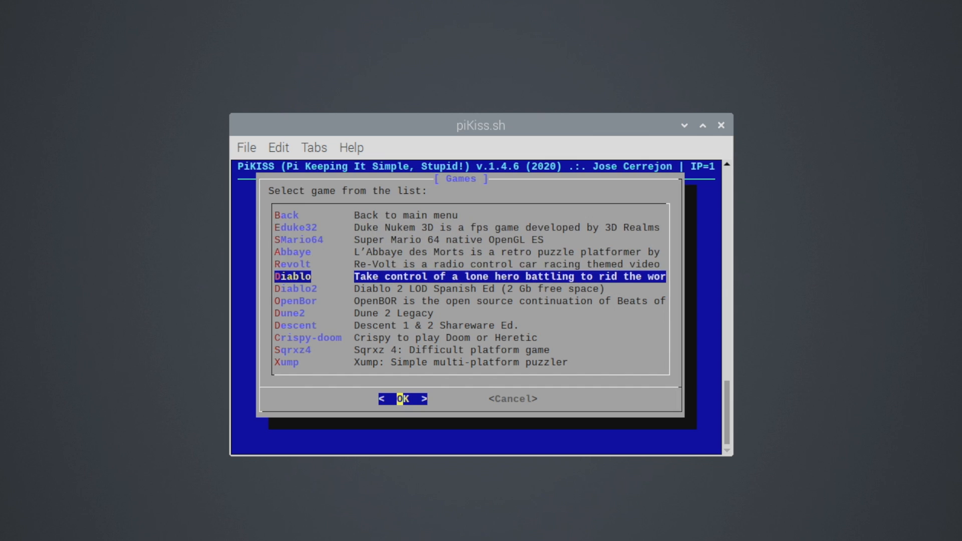
key(Down)
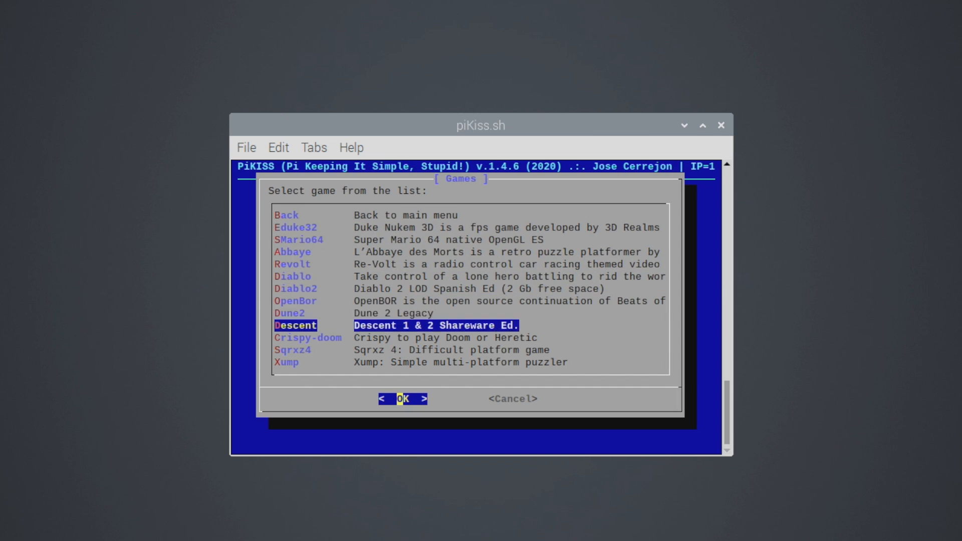
key(Up)
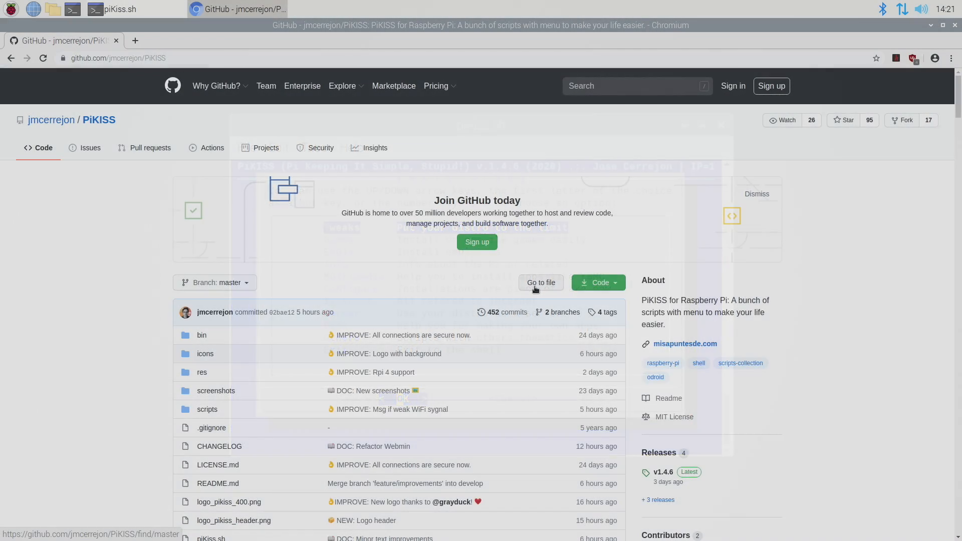
Scroll the PiKISS README through its changelog to the Installation section
scroll(down, 3)
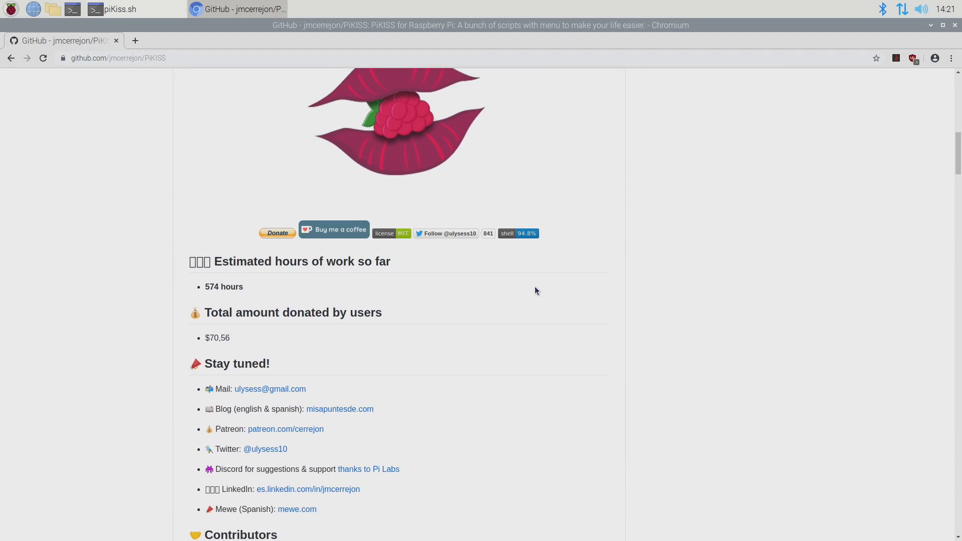
scroll(down, 3)
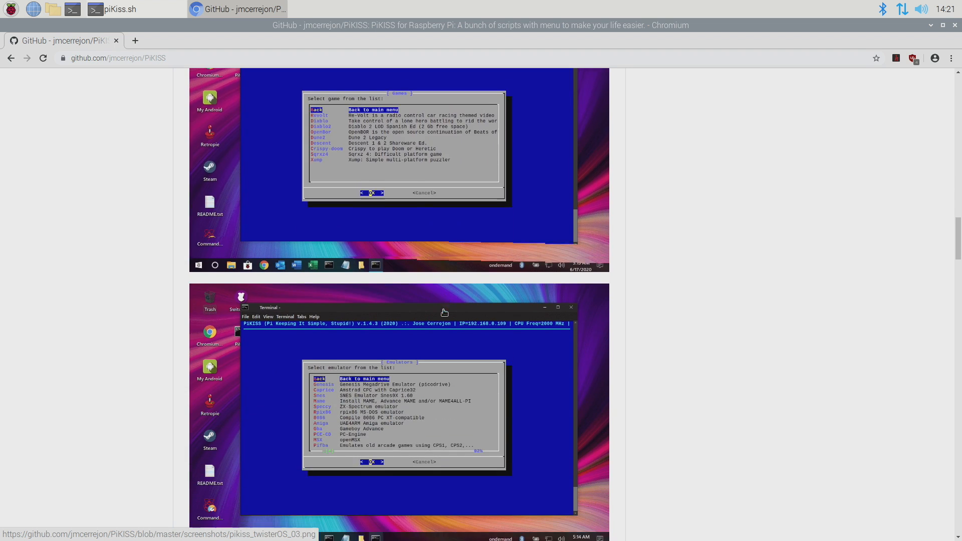
scroll(down, 3)
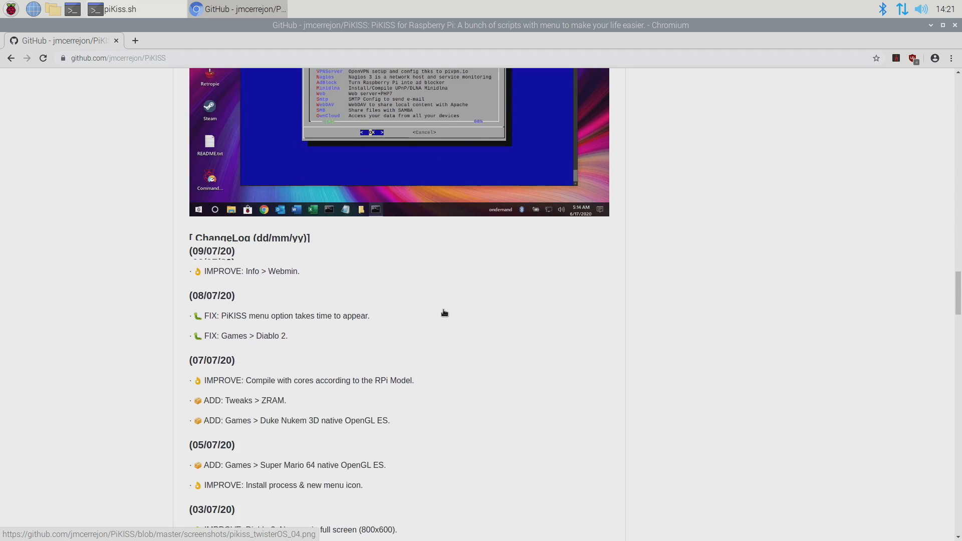
scroll(down, 3)
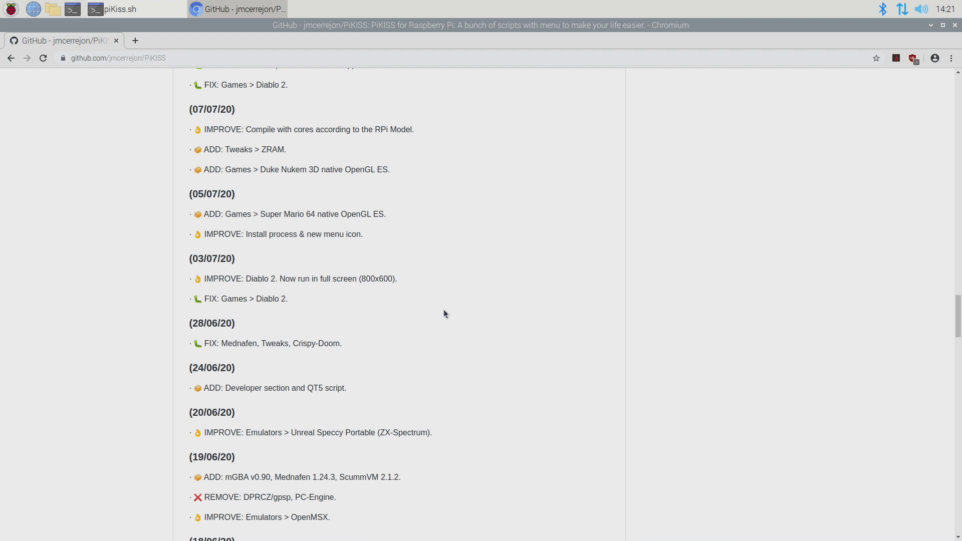
scroll(down, 3)
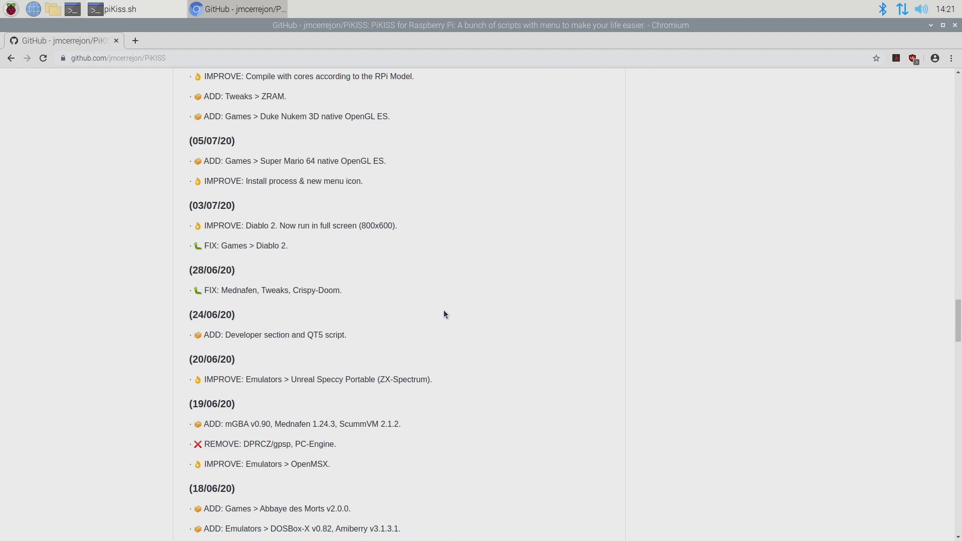
scroll(down, 3)
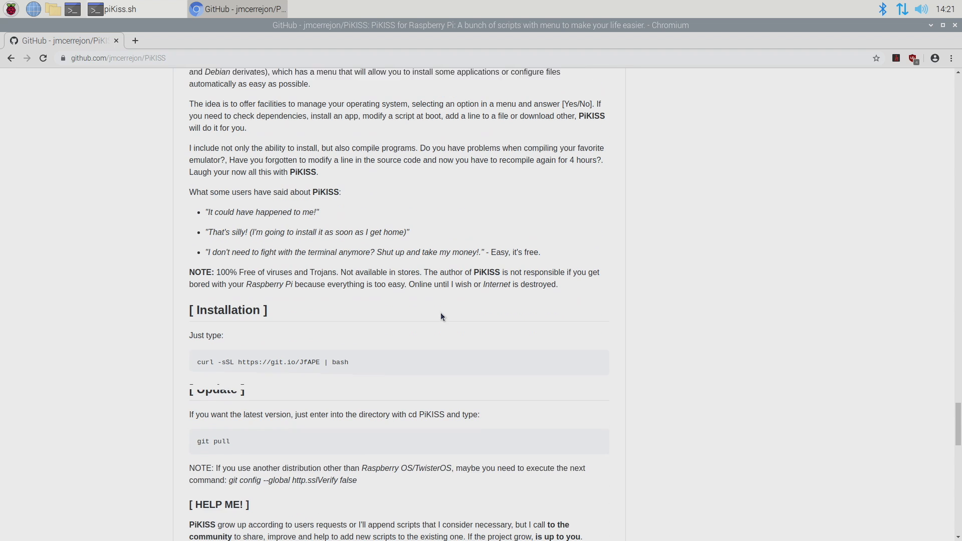
Reach the Update section and select the 'git pull' command
scroll(down, 3)
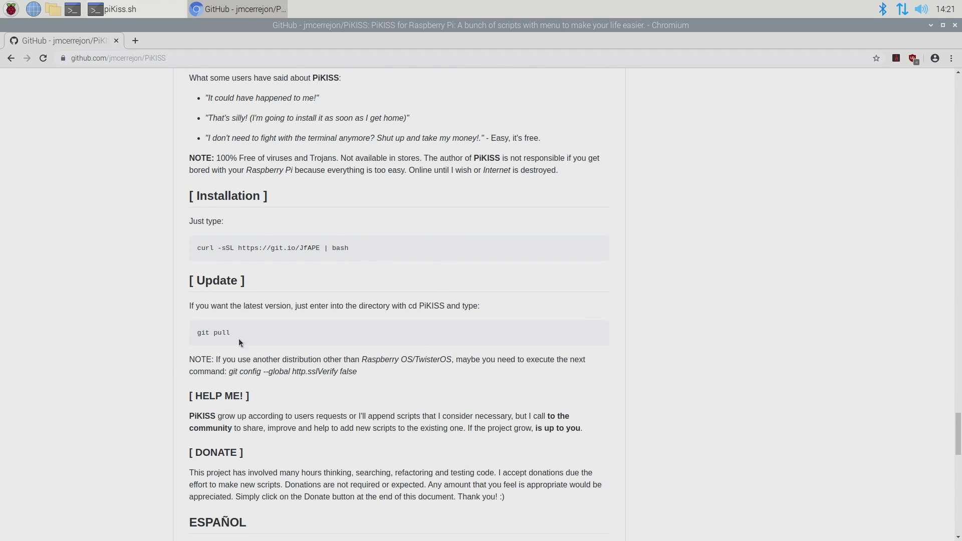
double_click(213, 333)
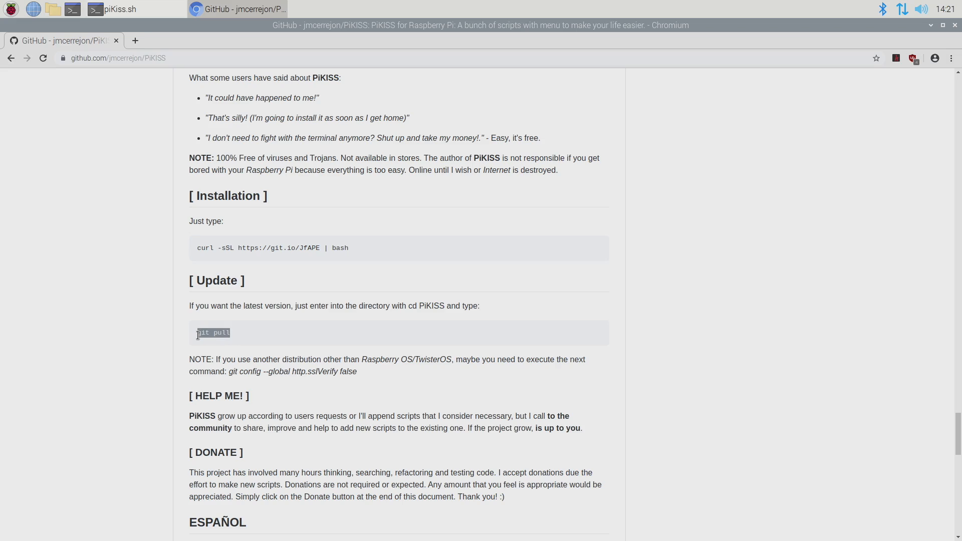
scroll(down, 3)
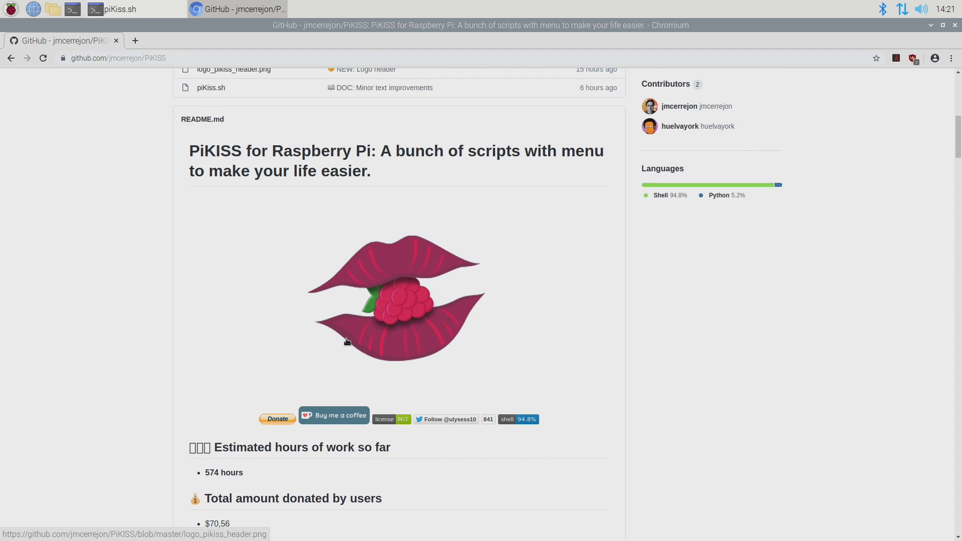
mouse_move(349, 337)
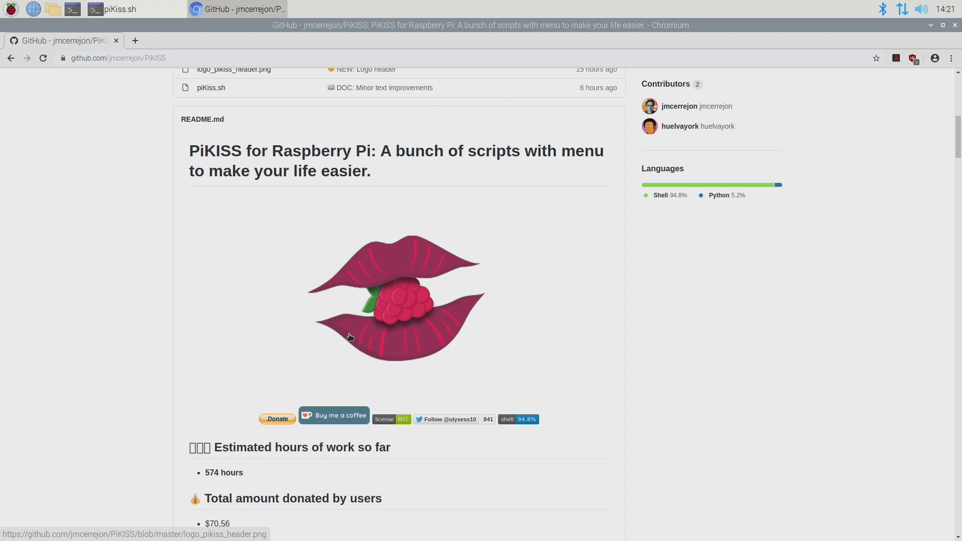